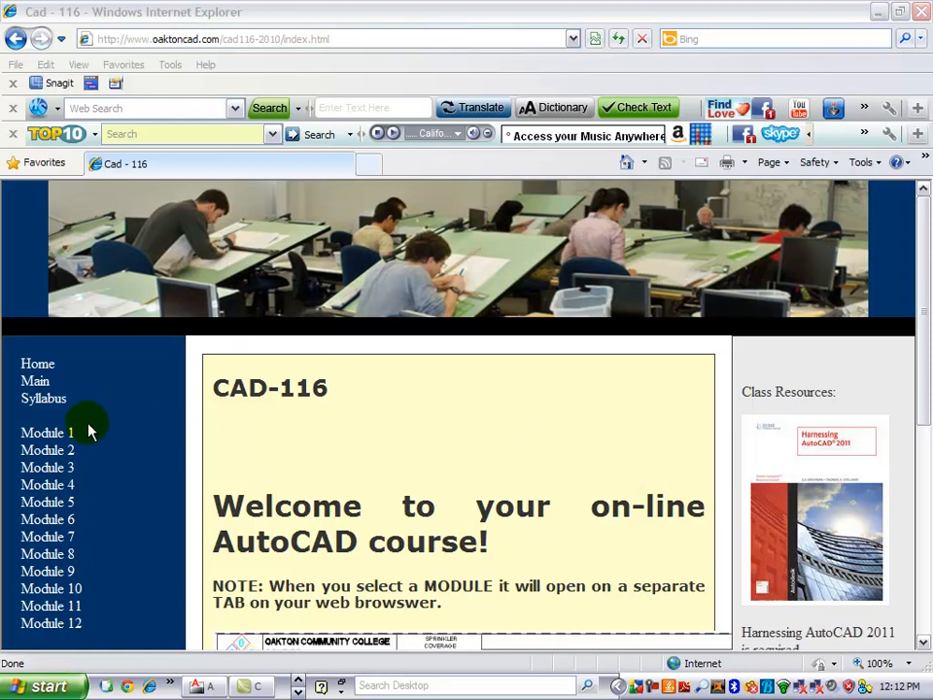
# Go to the Module 1 course page and bring the CAD Assignments list into view.
pyautogui.click(46, 431)
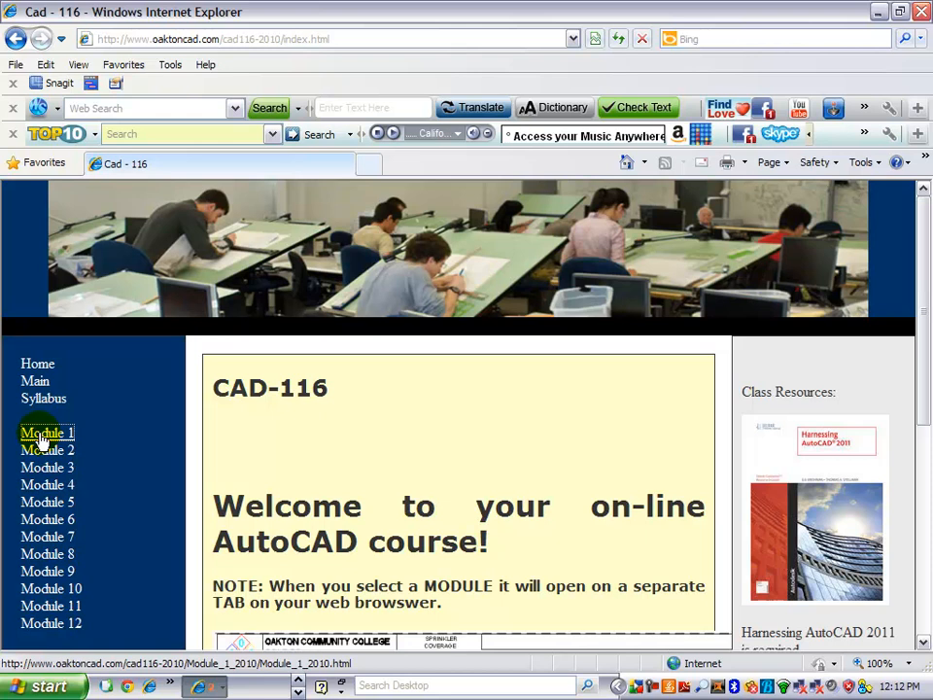
pyautogui.click(47, 432)
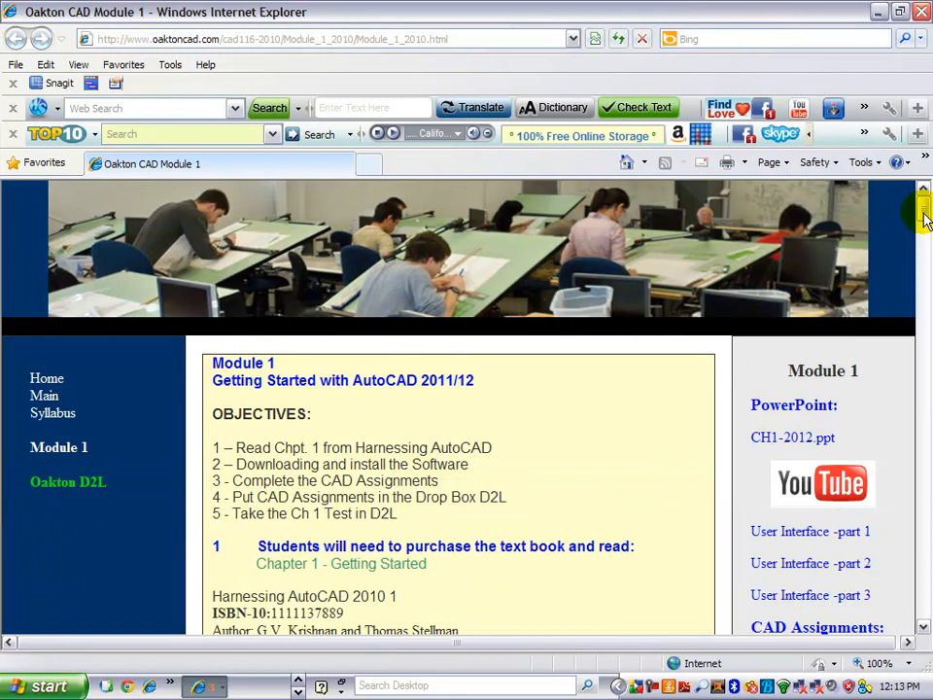
pyautogui.scroll(-3)
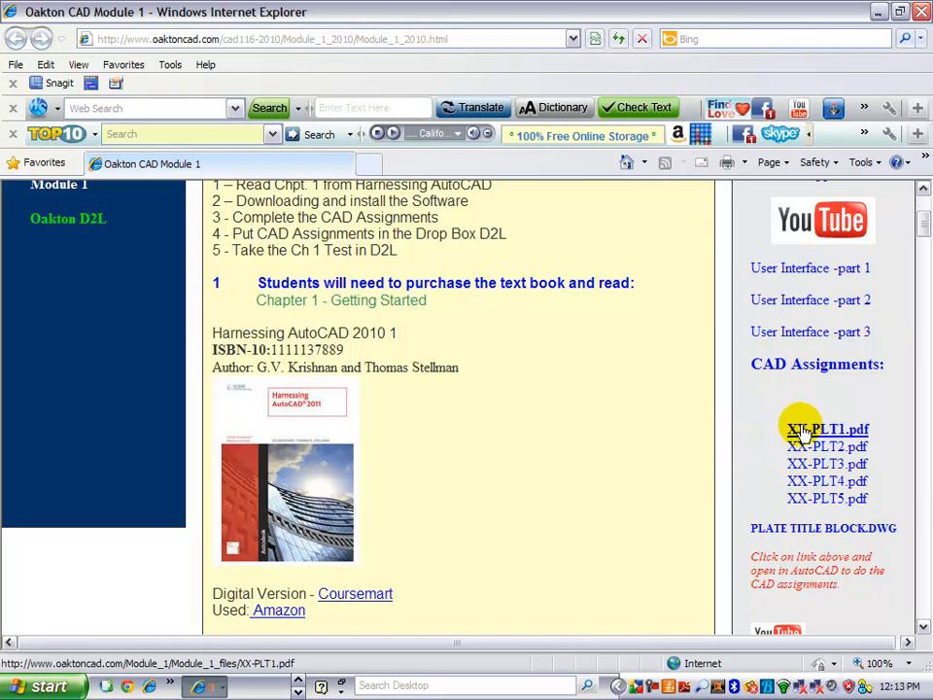
pyautogui.click(827, 429)
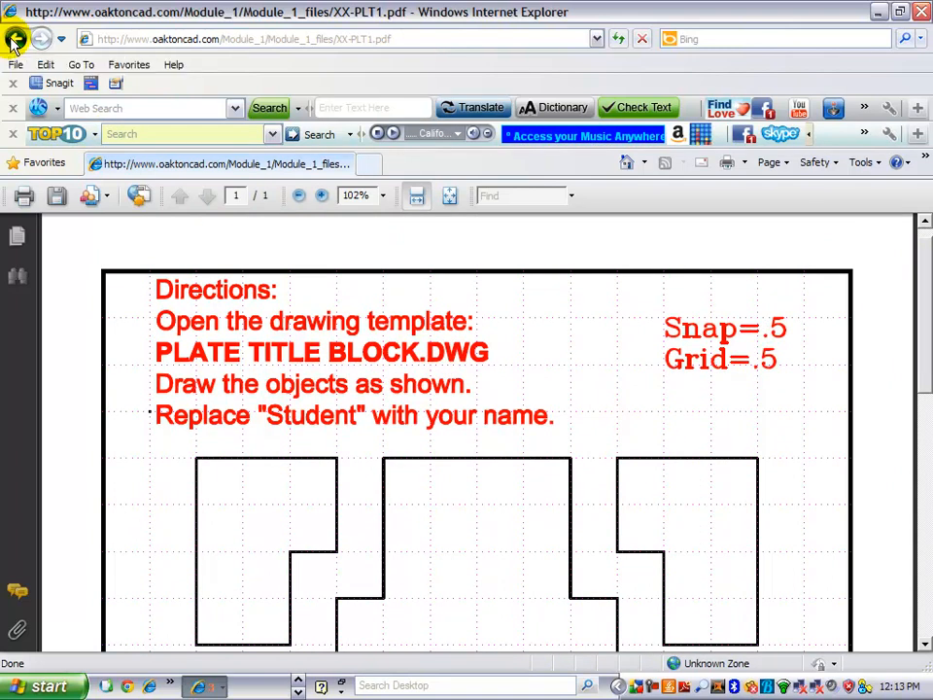
pyautogui.click(16, 39)
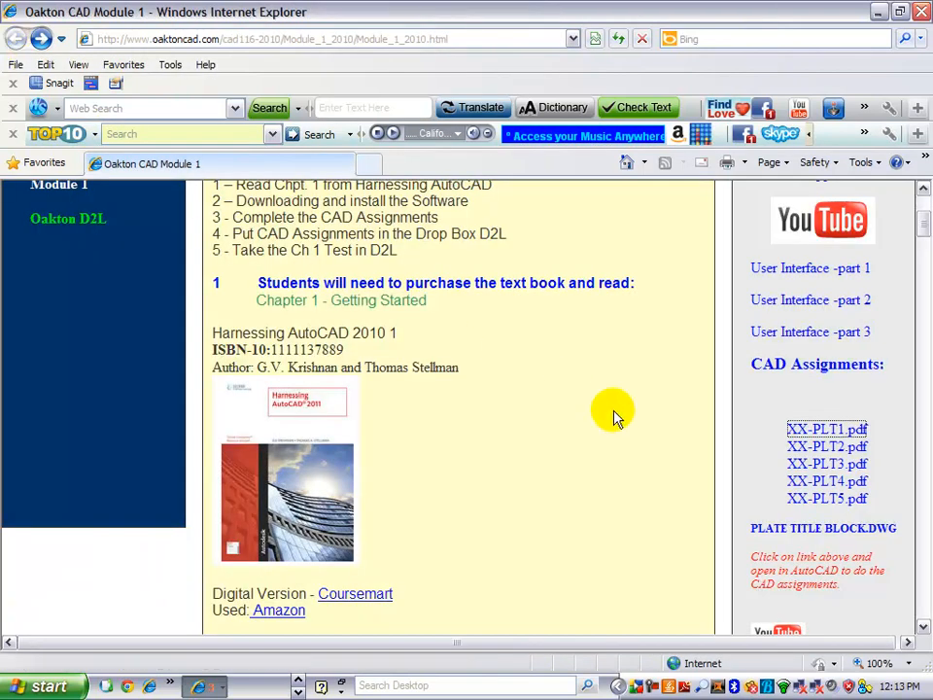
pyautogui.moveTo(794, 534)
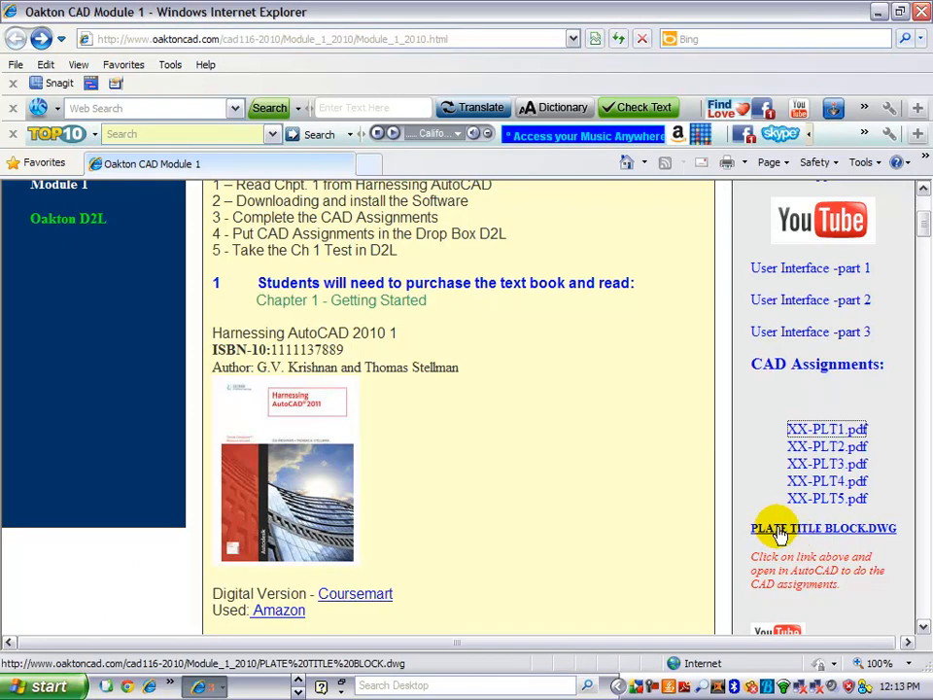
# Save PLATE TITLE BLOCK.DWG to the Desktop, replacing the existing copy, and choose to open it.
pyautogui.rightClick(824, 529)
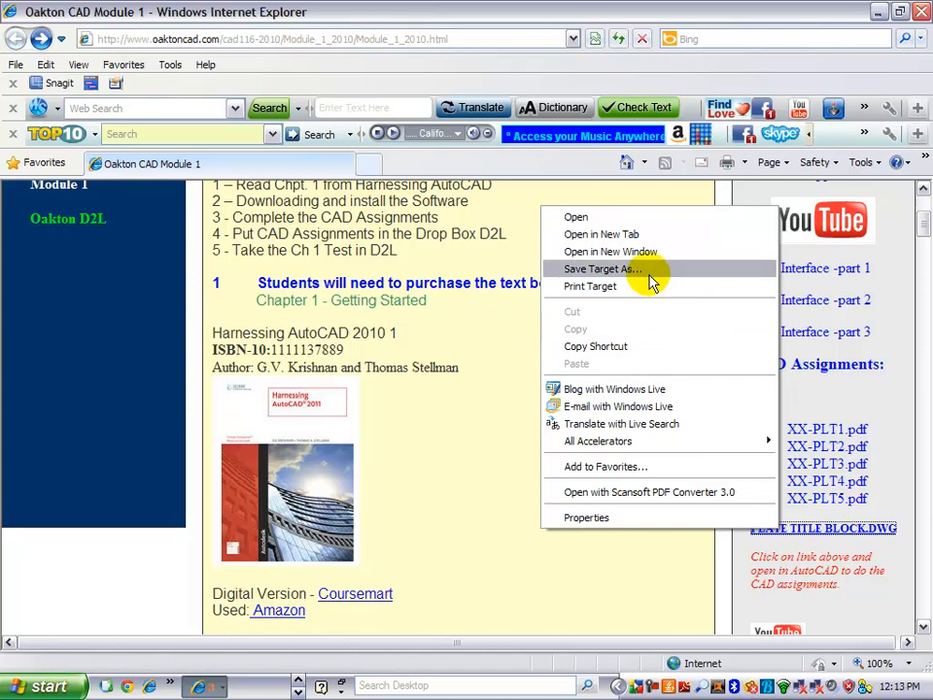
pyautogui.click(601, 268)
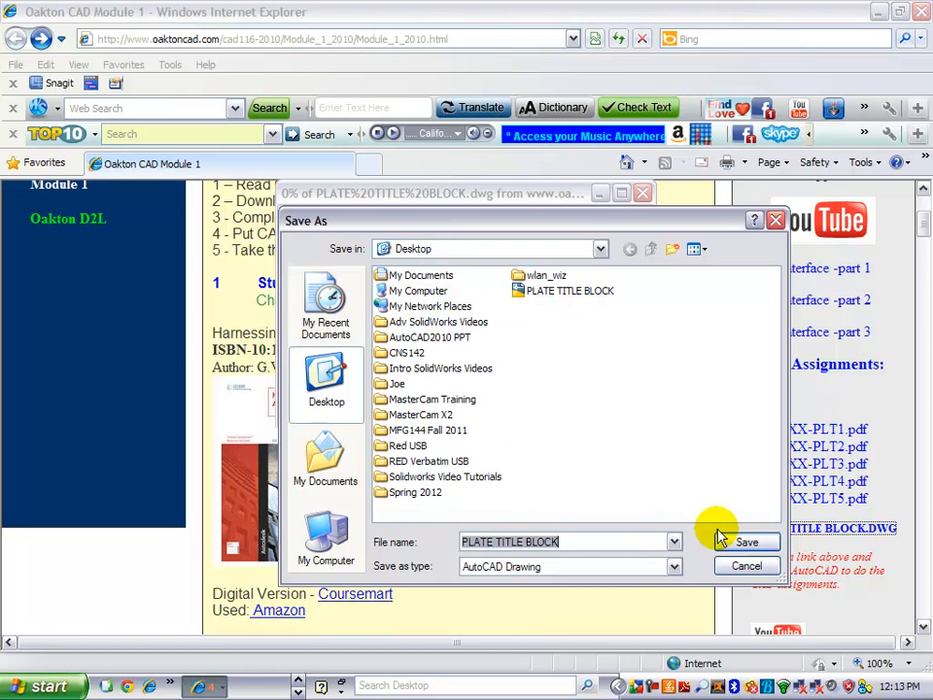
pyautogui.click(746, 540)
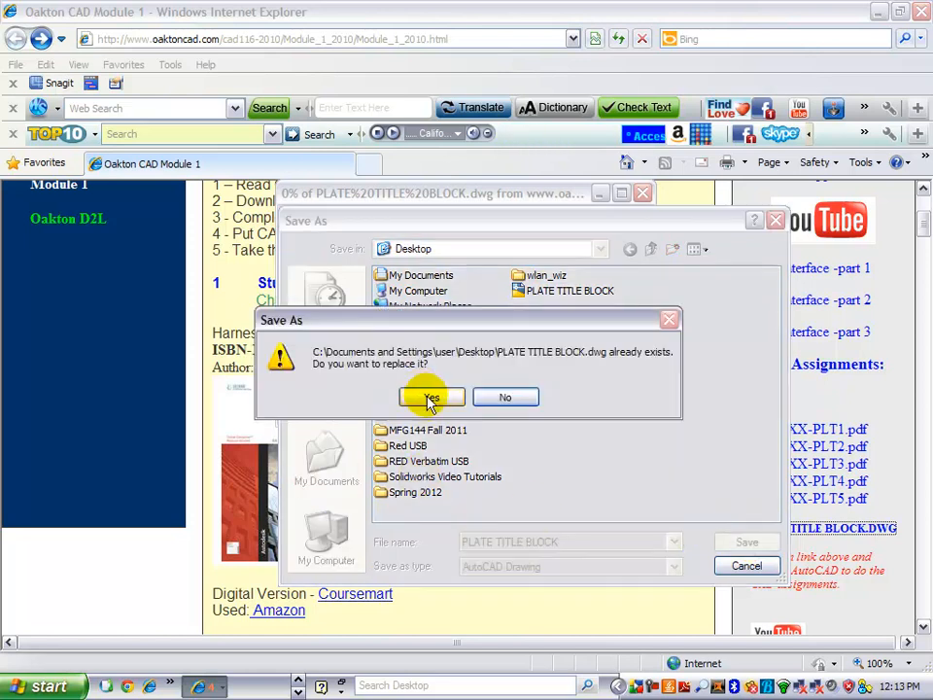
pyautogui.click(431, 397)
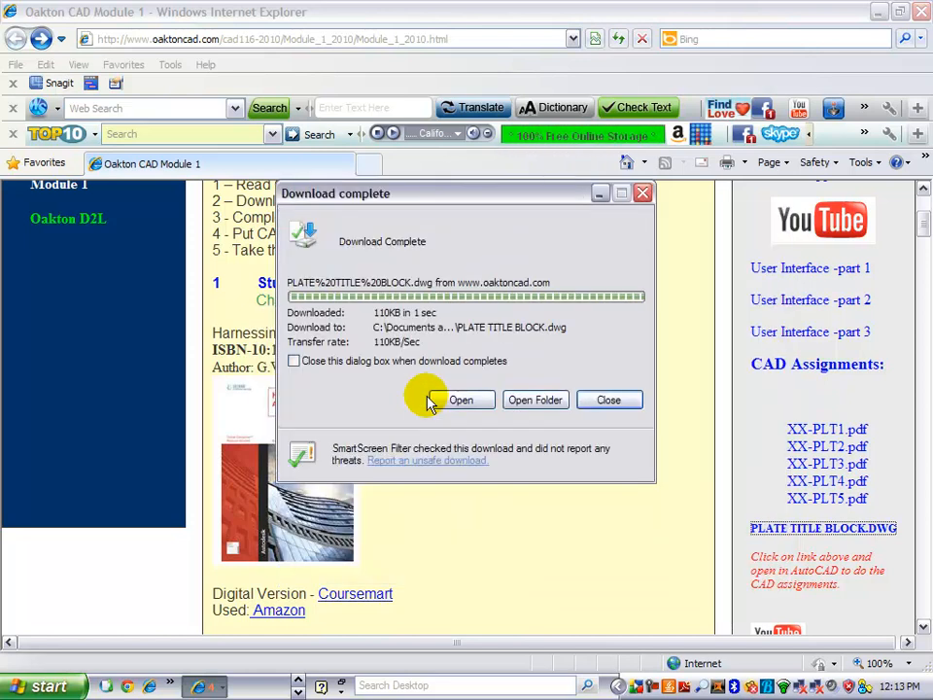
pyautogui.click(608, 400)
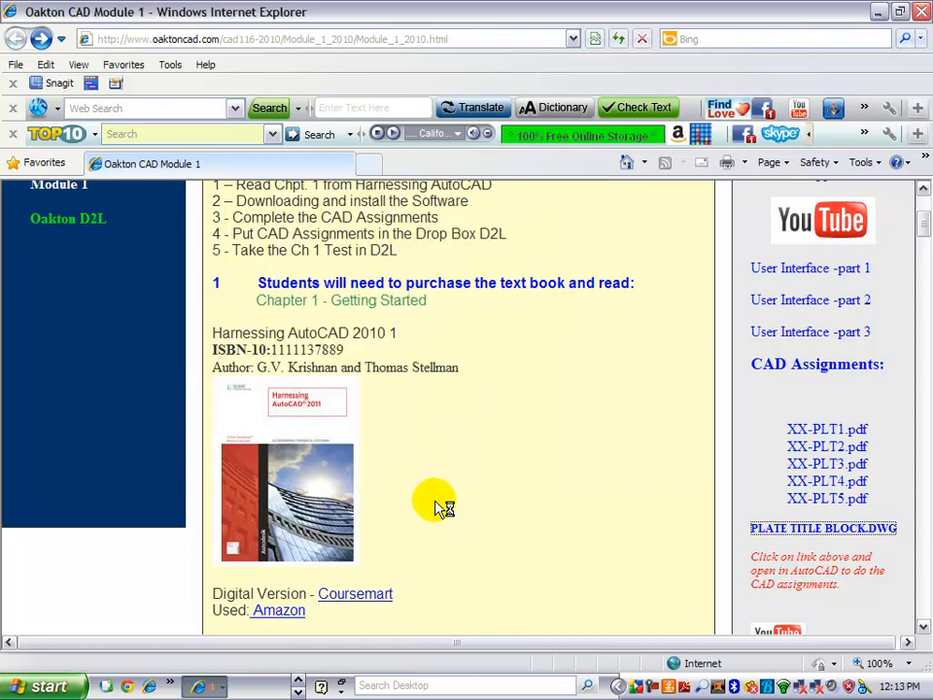
# Open PLATE TITLE BLOCK.dwg and review the Home, Insert and Parametric ribbons and workspace list.
pyautogui.click(824, 528)
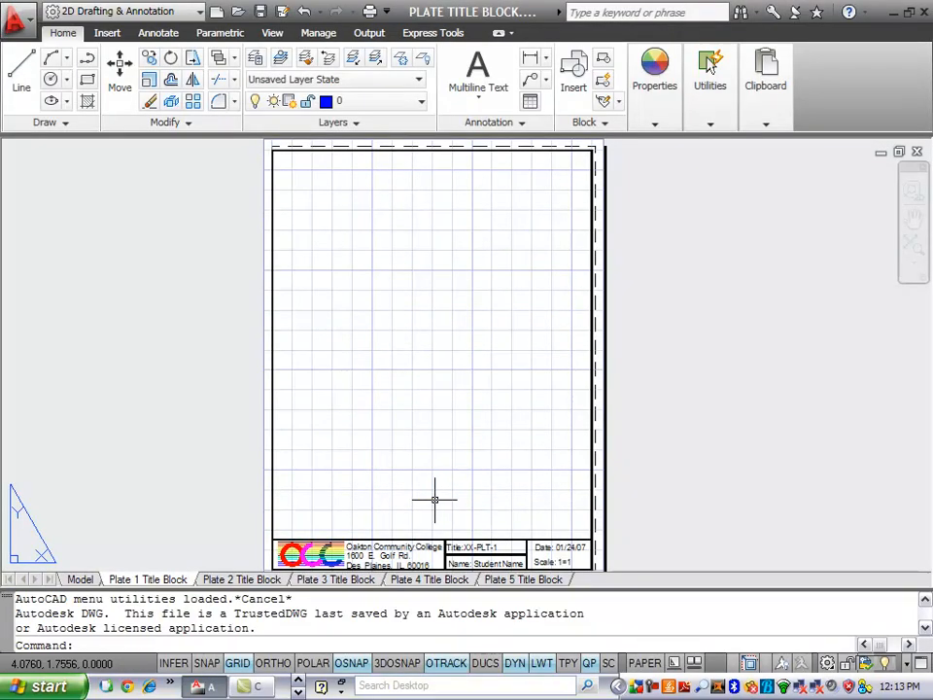
pyautogui.moveTo(737, 340)
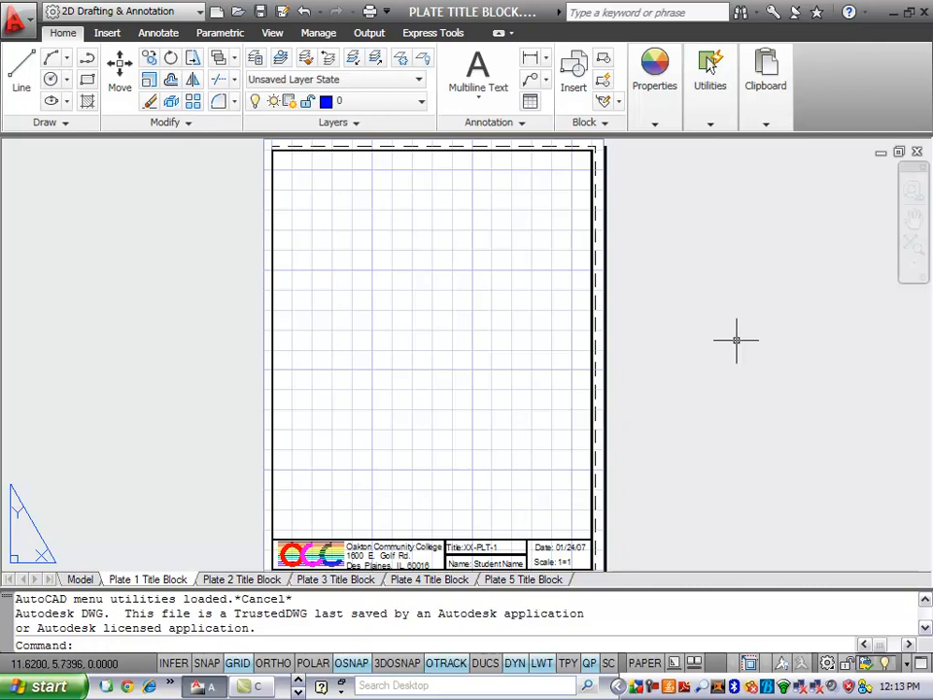
pyautogui.moveTo(735, 338)
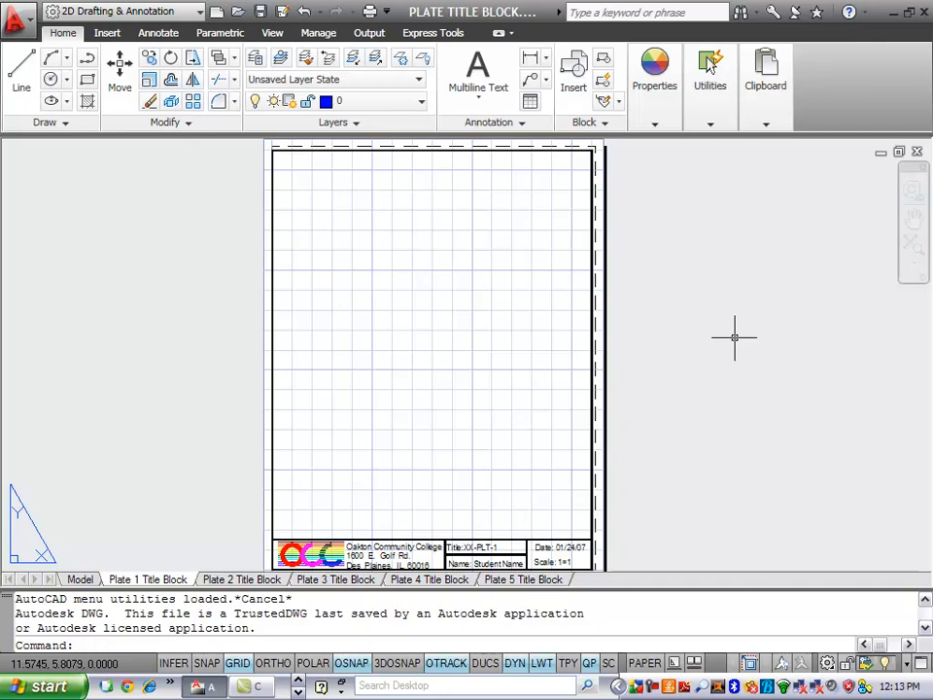
pyautogui.moveTo(651, 325)
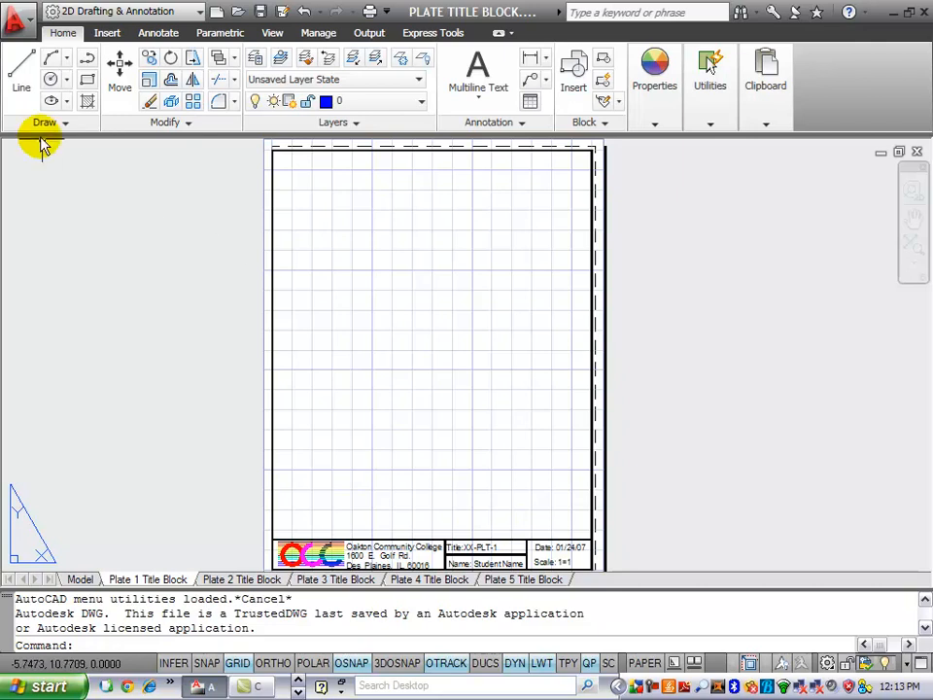
pyautogui.click(709, 127)
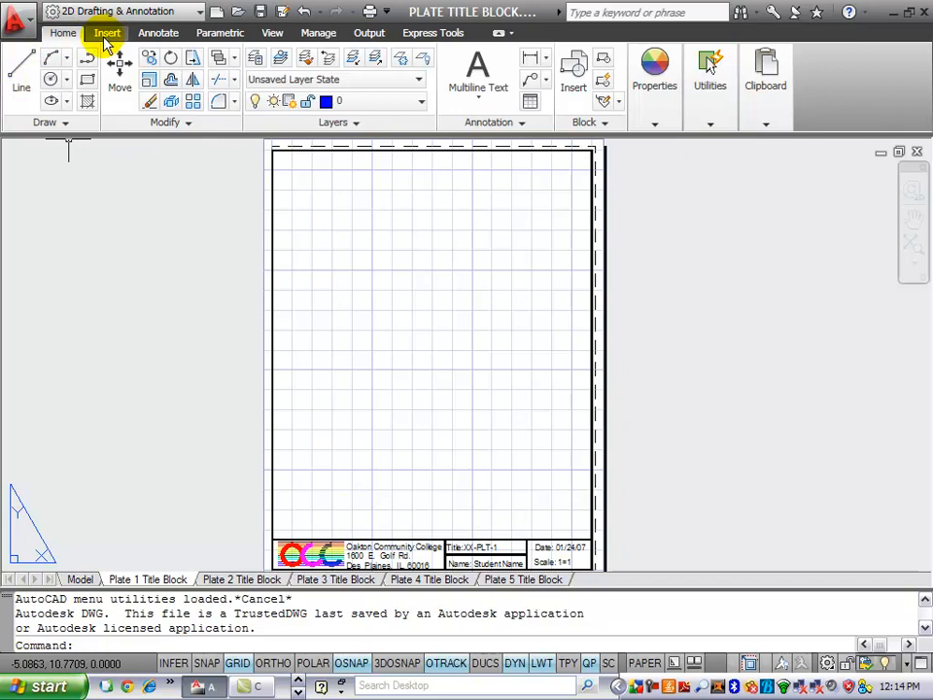
pyautogui.moveTo(51, 122)
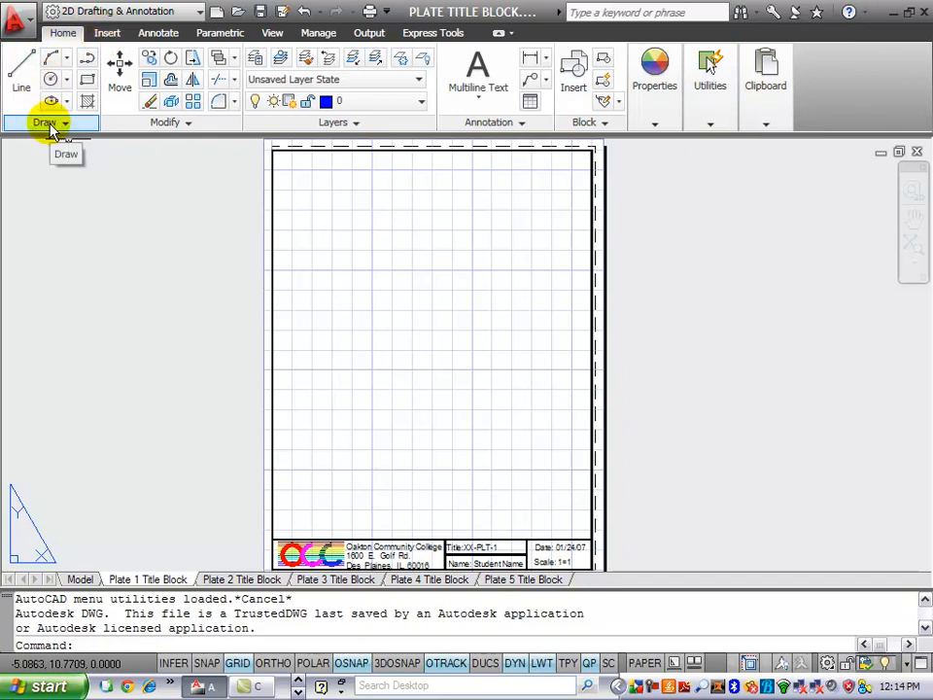
pyautogui.moveTo(88, 31)
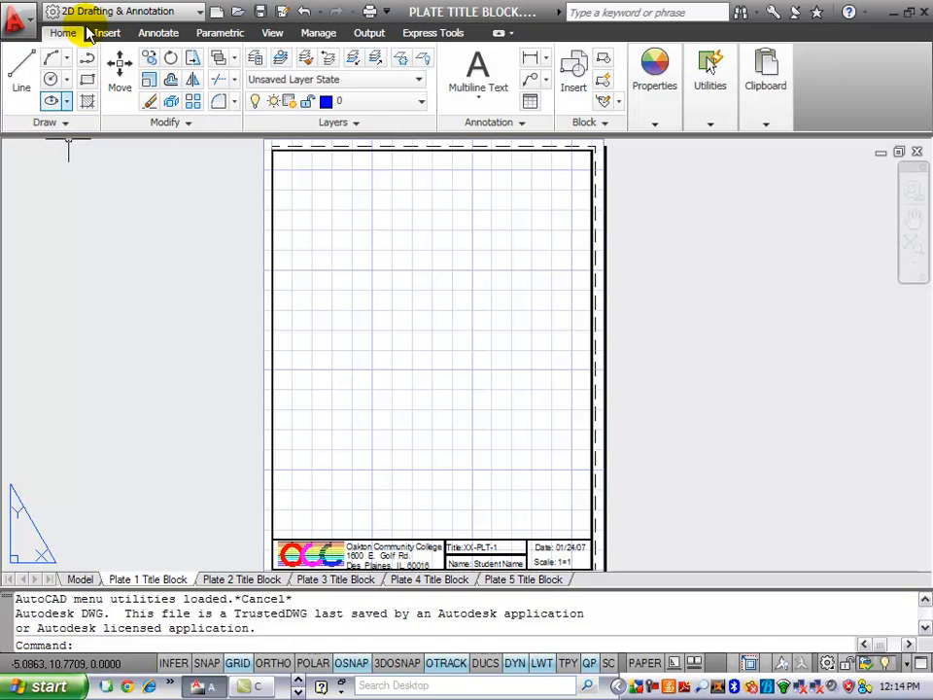
pyautogui.click(105, 31)
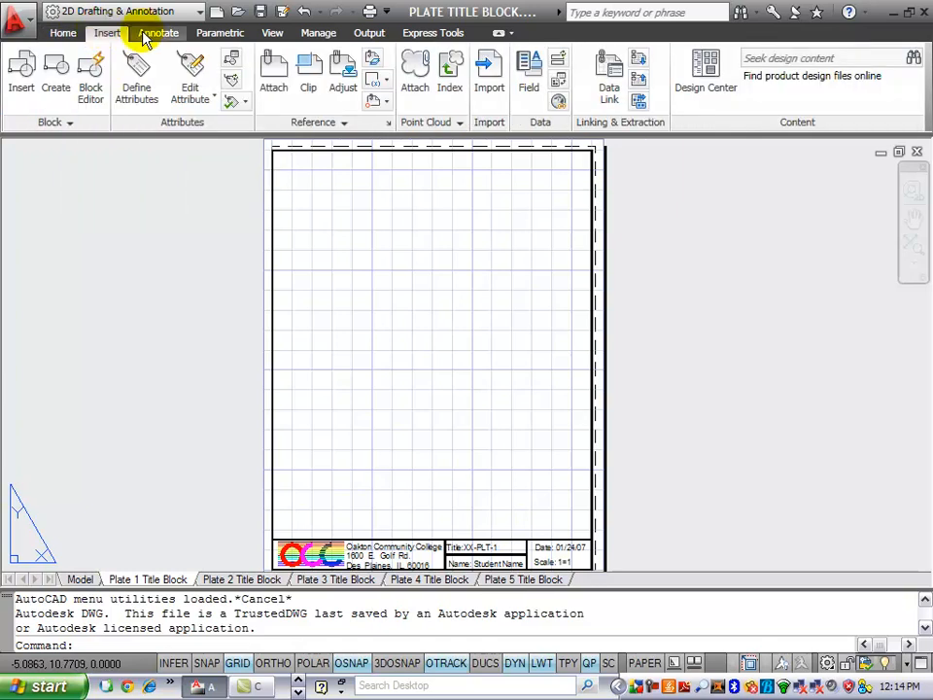
pyautogui.click(159, 31)
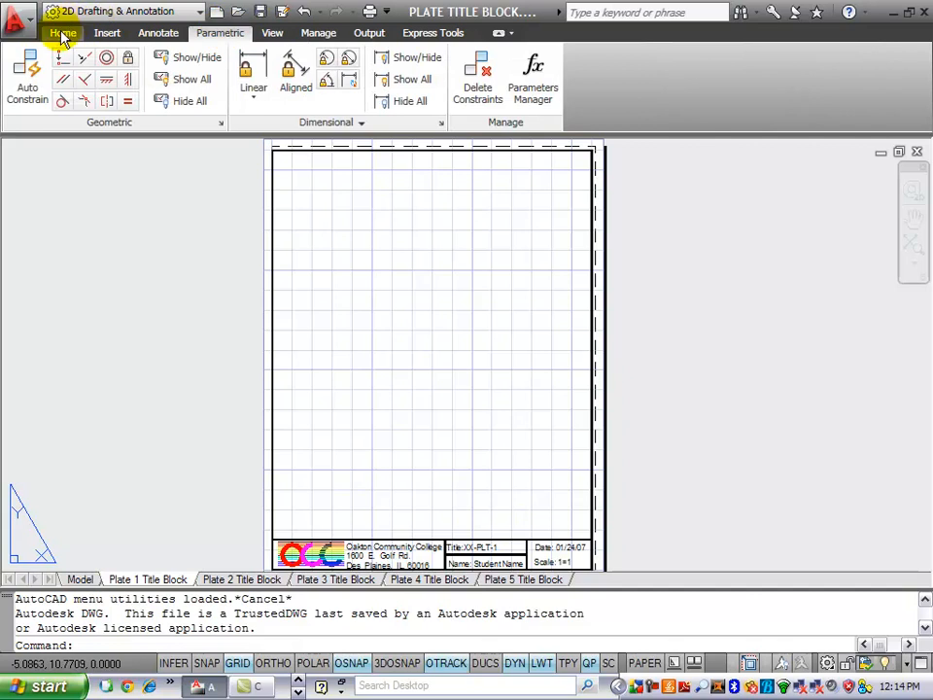
pyautogui.click(63, 31)
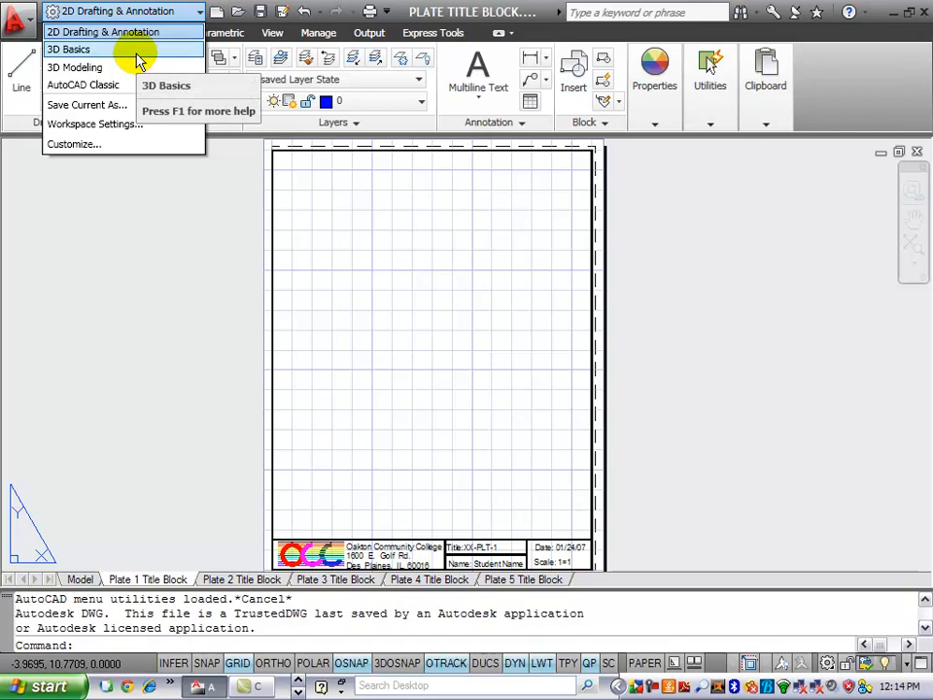
pyautogui.moveTo(132, 66)
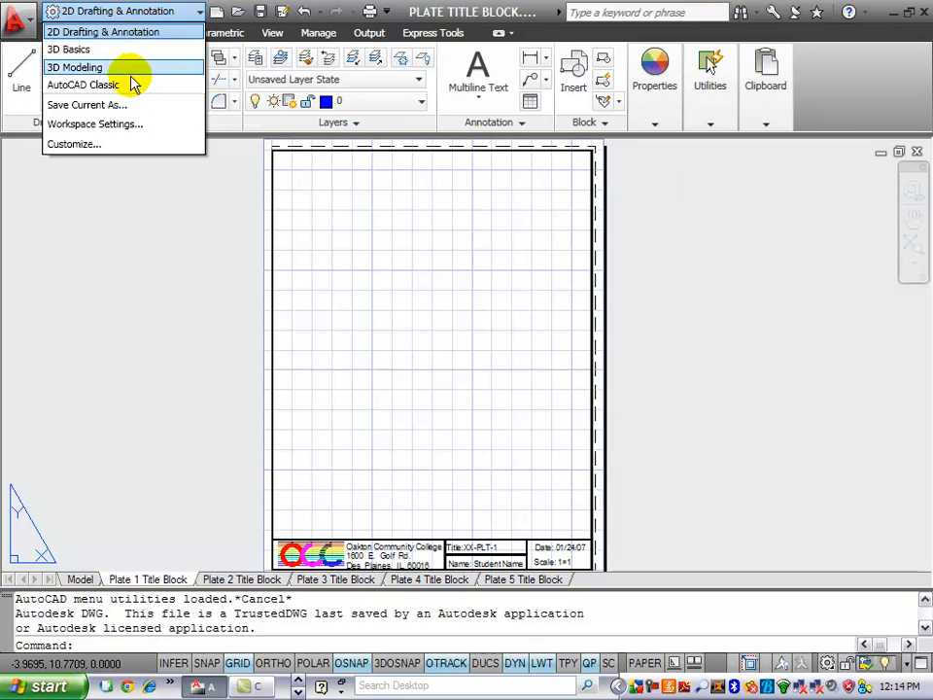
pyautogui.moveTo(132, 87)
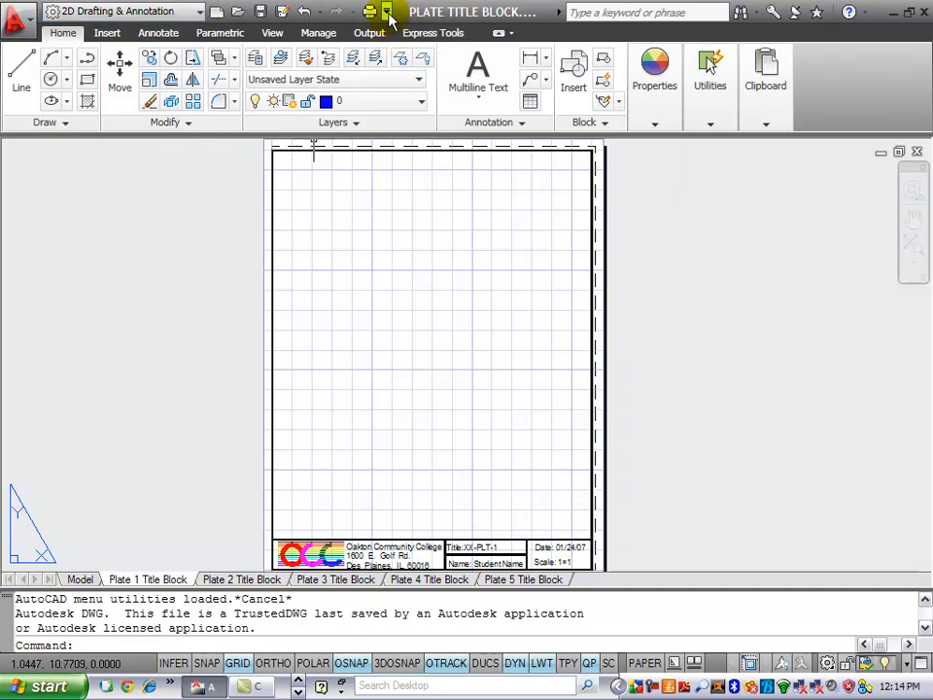
pyautogui.click(389, 11)
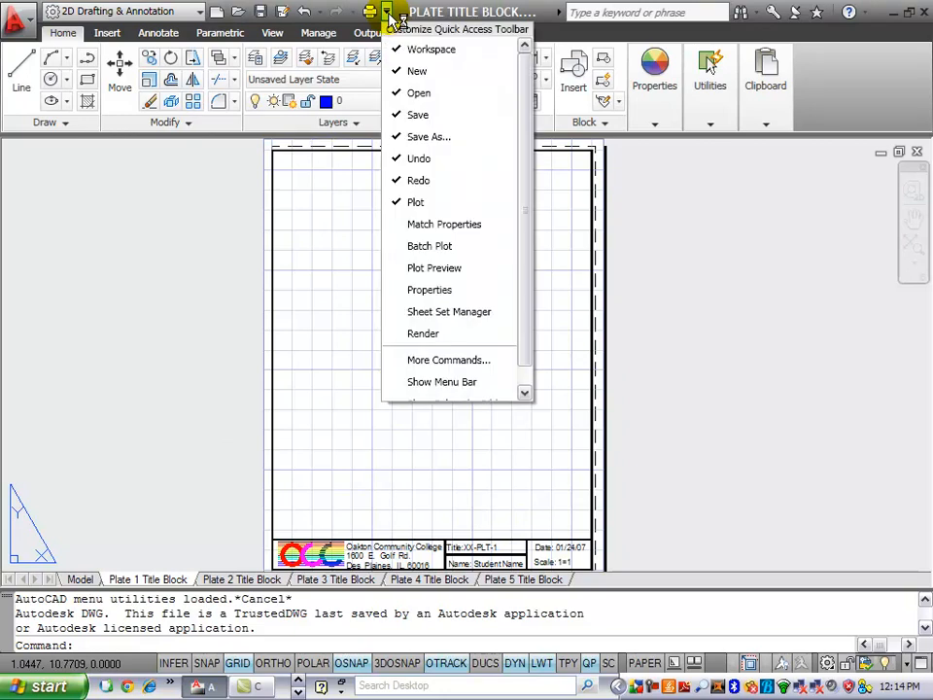
pyautogui.moveTo(447, 381)
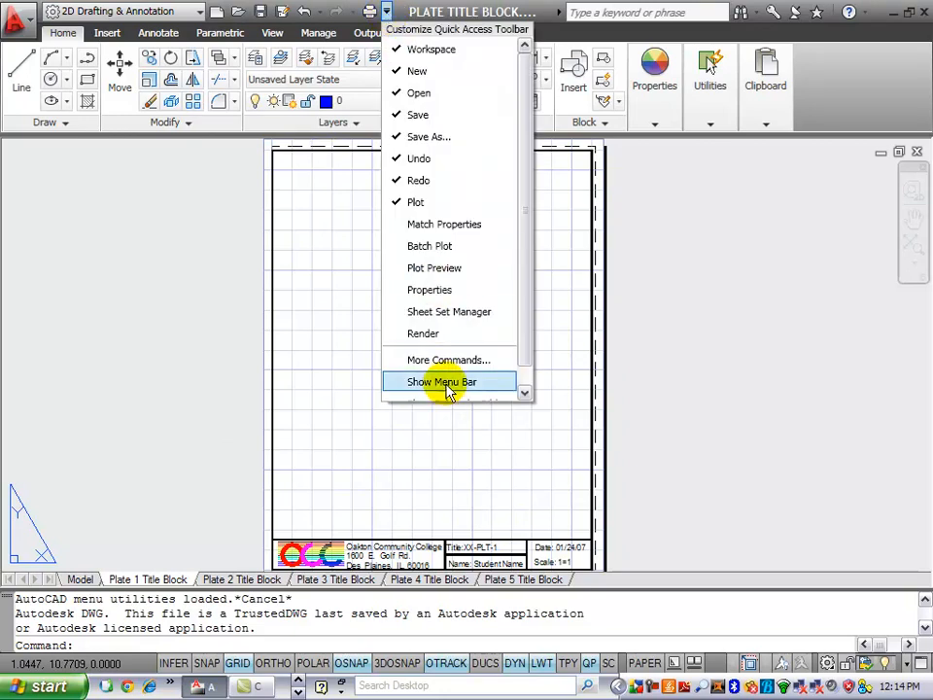
pyautogui.click(441, 381)
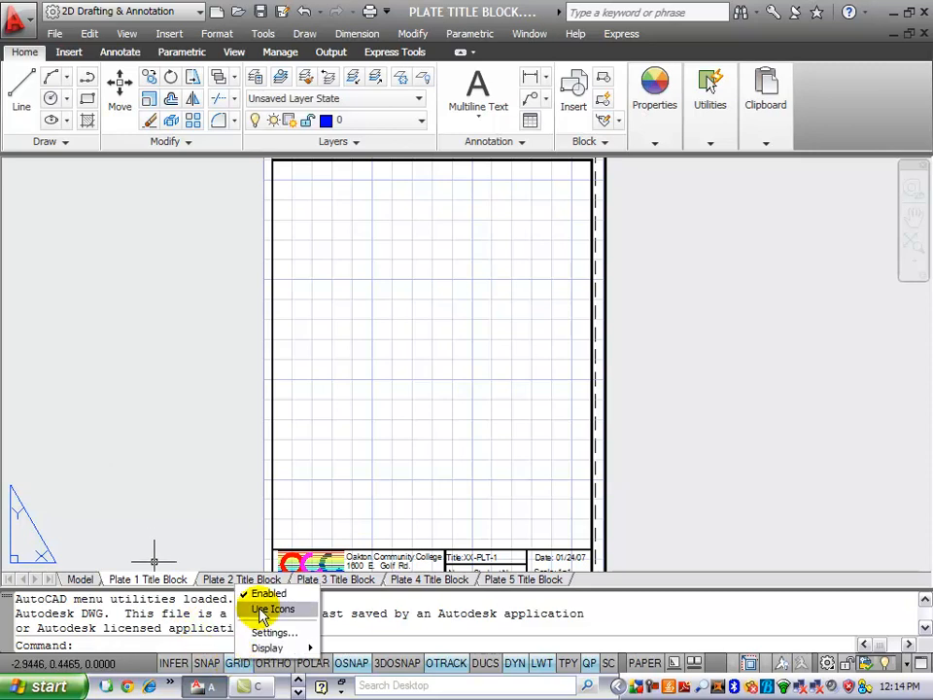
pyautogui.click(272, 608)
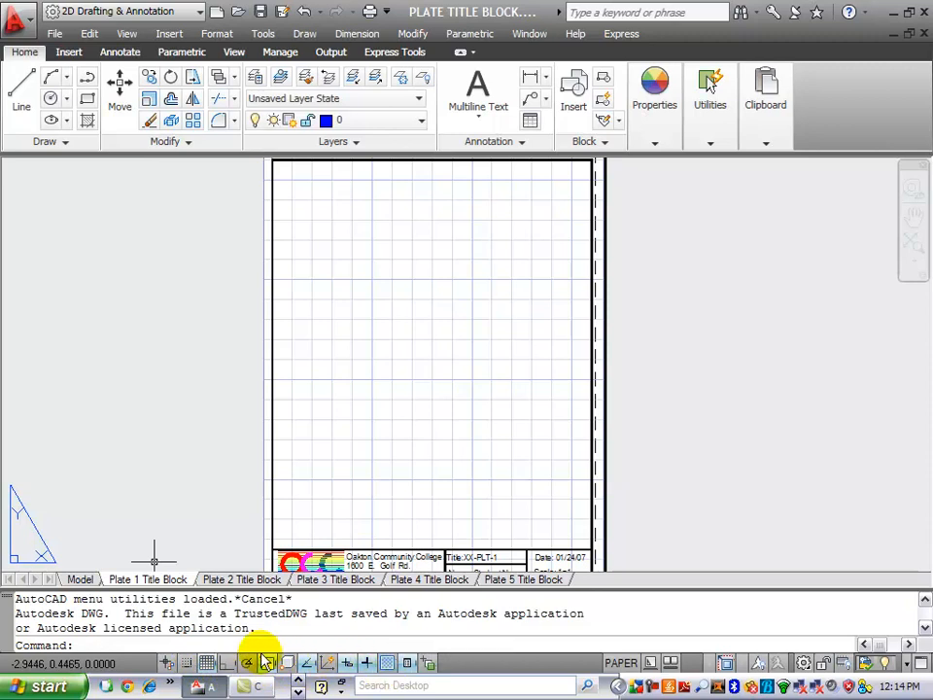
pyautogui.moveTo(206, 663)
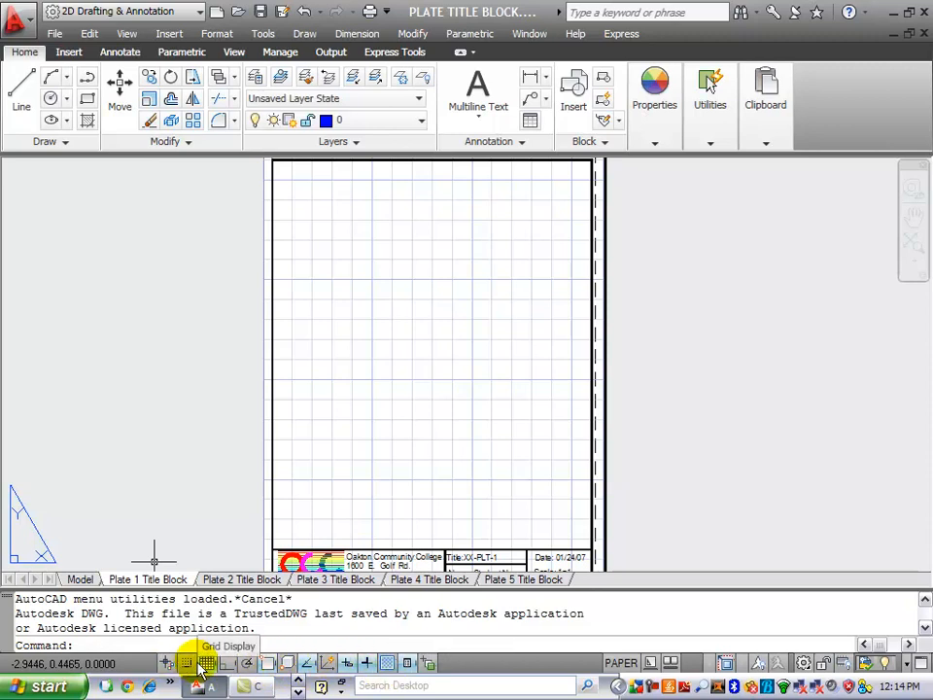
# Show status-bar toggles as text labels, turn SNAP on and OSNAP off.
pyautogui.click(268, 662)
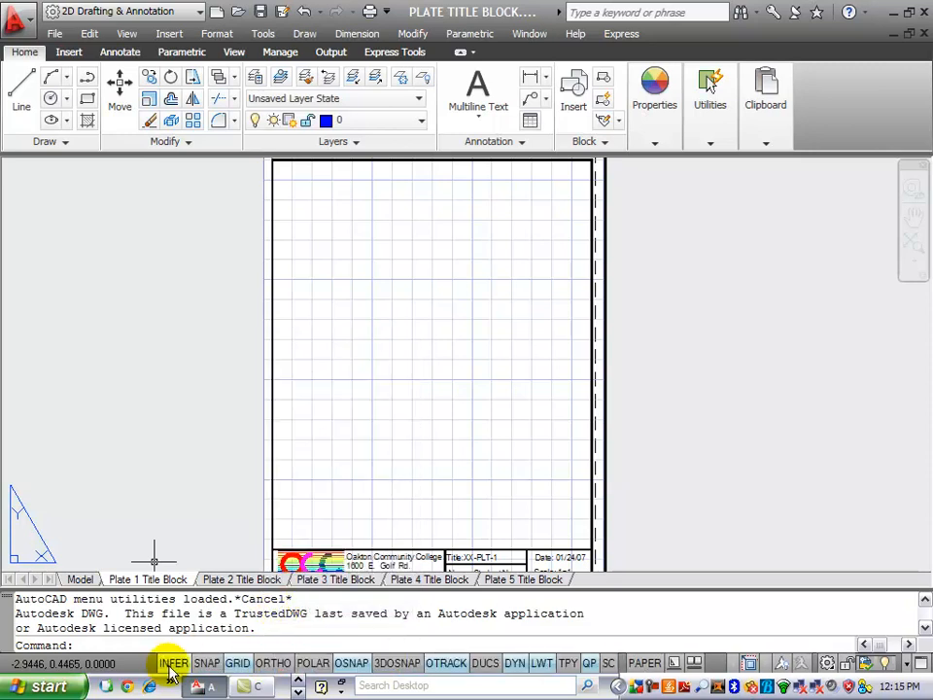
pyautogui.moveTo(237, 664)
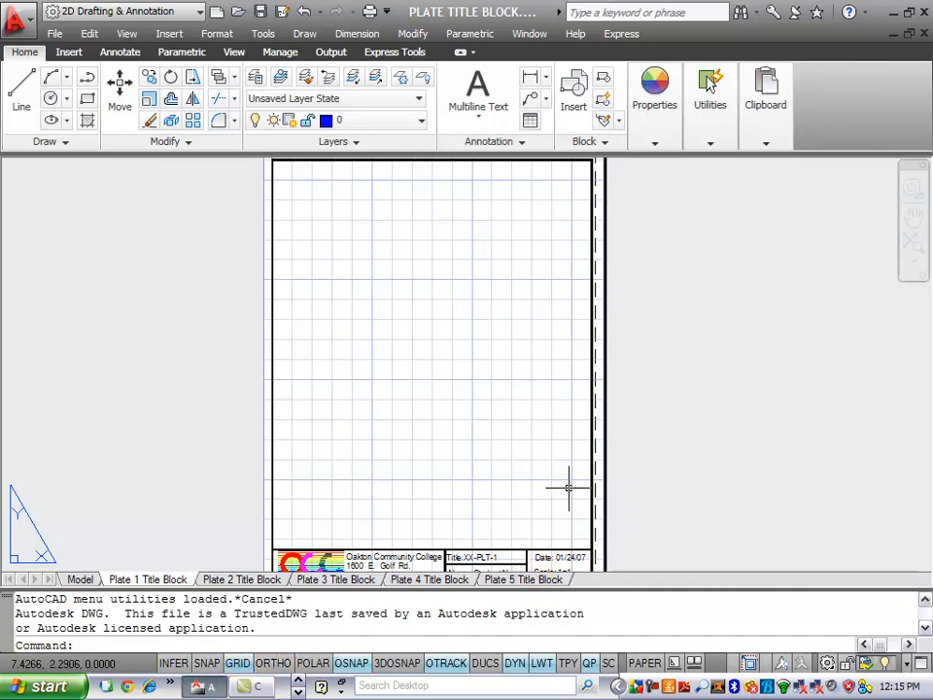
pyautogui.click(206, 662)
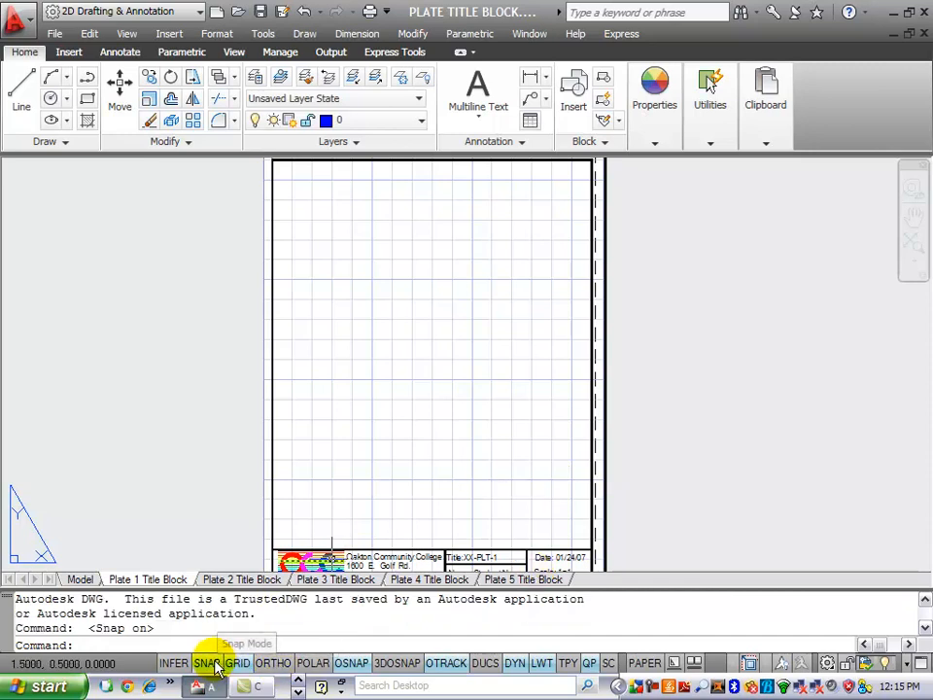
pyautogui.moveTo(237, 661)
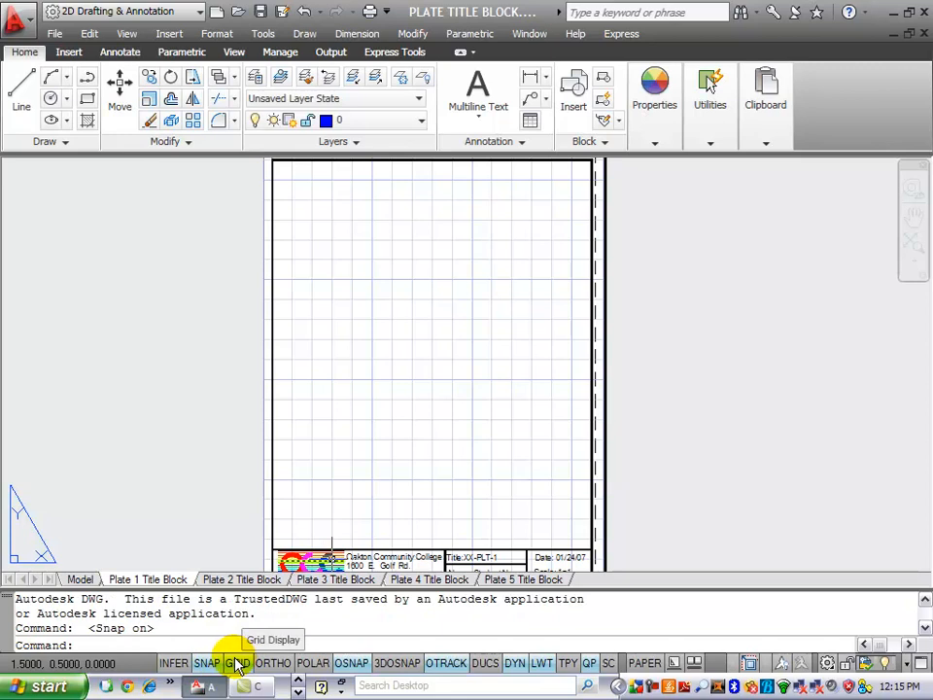
pyautogui.click(349, 661)
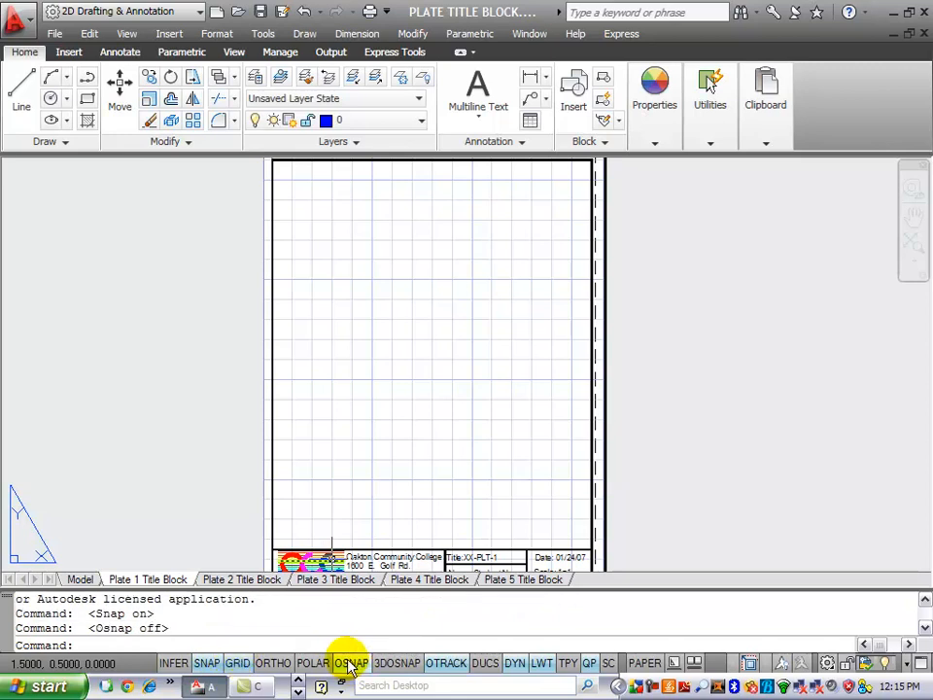
pyautogui.moveTo(447, 662)
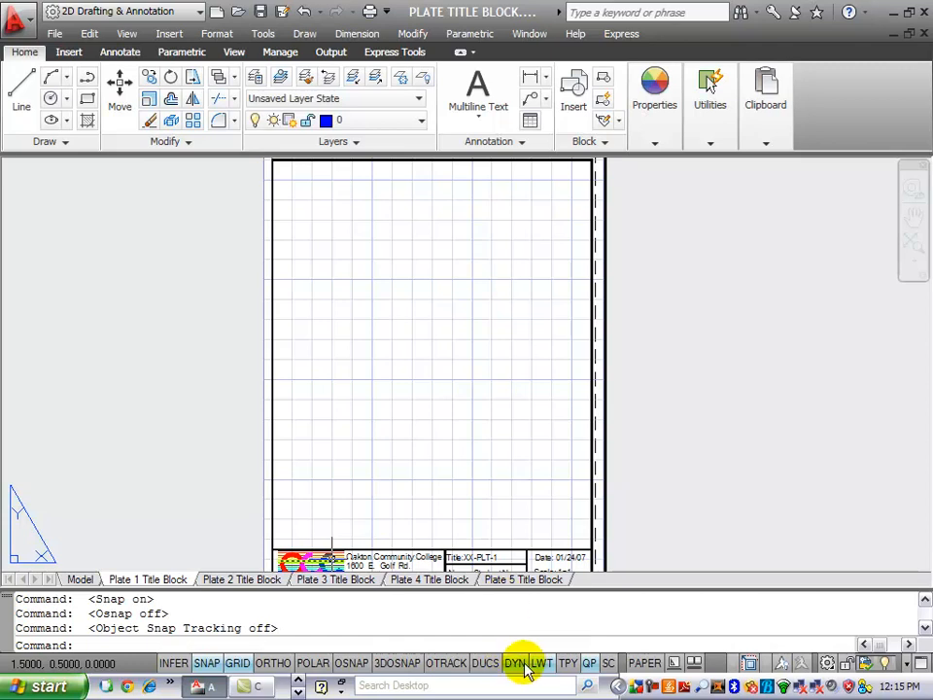
pyautogui.moveTo(540, 660)
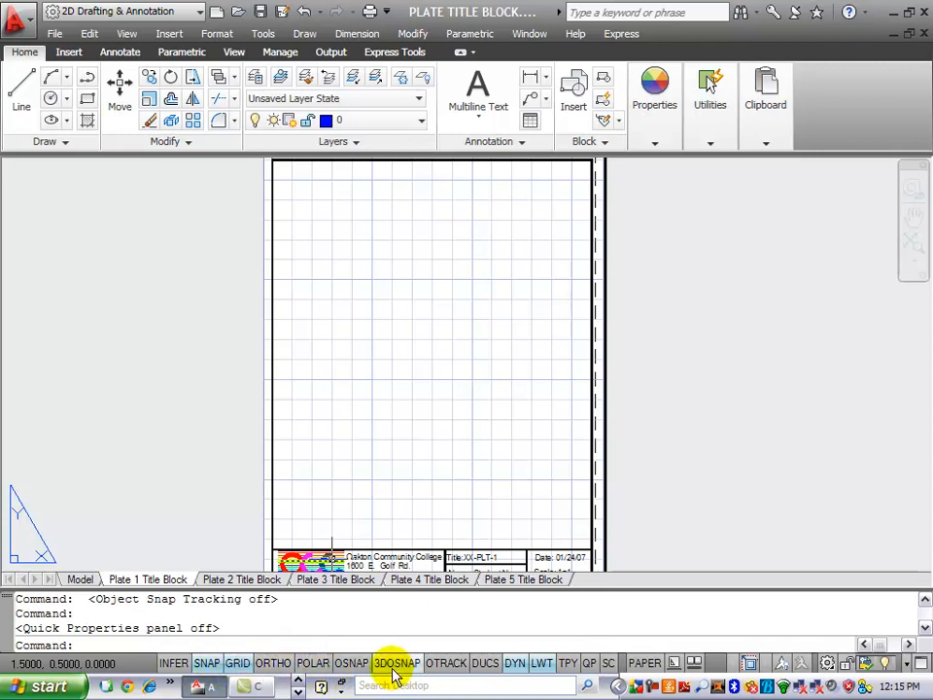
pyautogui.moveTo(393, 663)
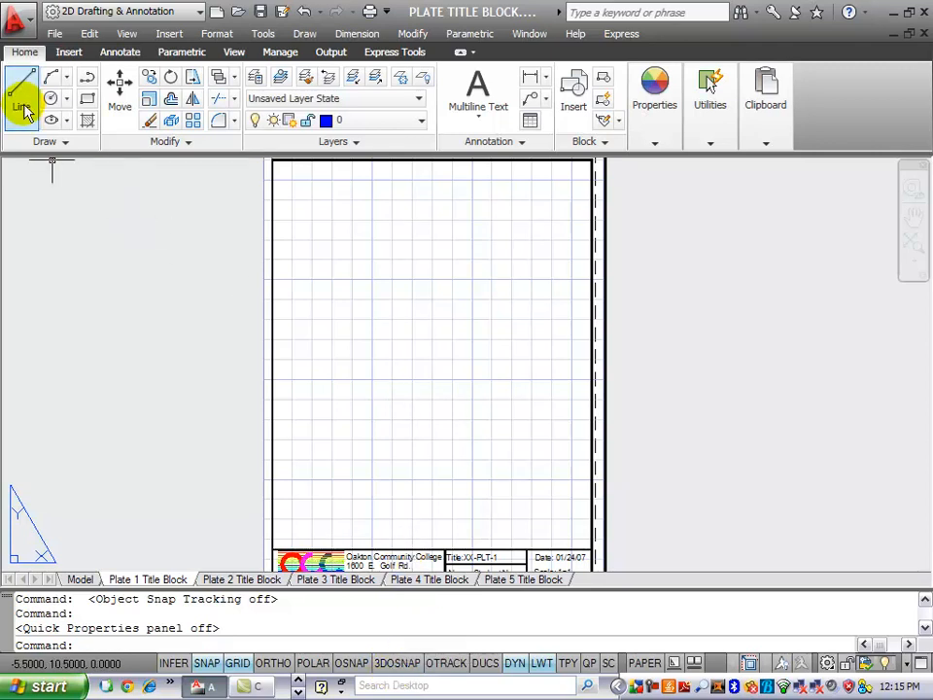
# Draw the small notched block at the upper left as grid-snapped line segments.
pyautogui.click(21, 94)
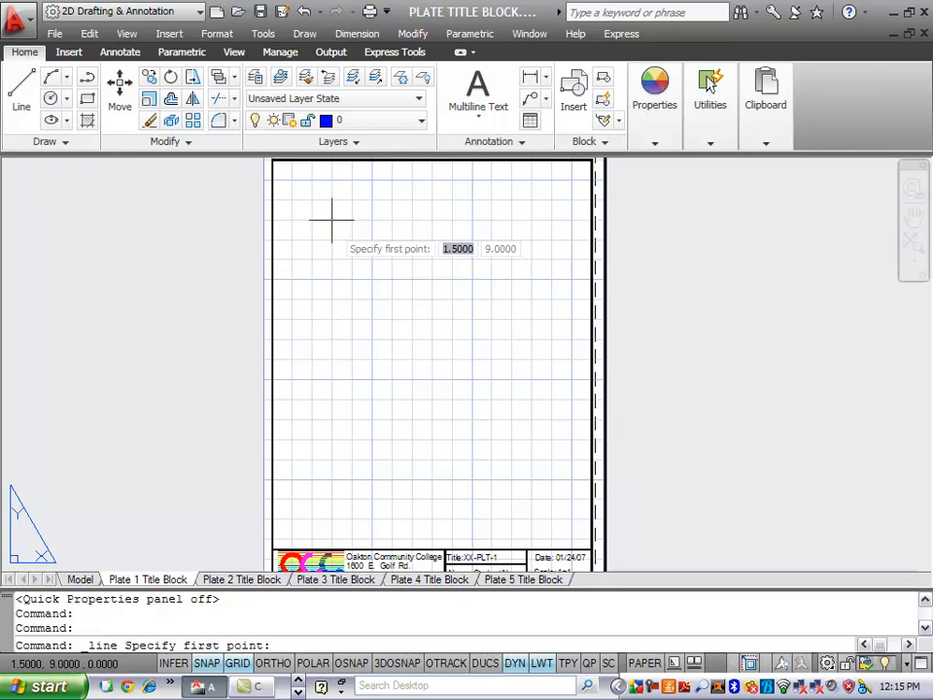
pyautogui.click(330, 217)
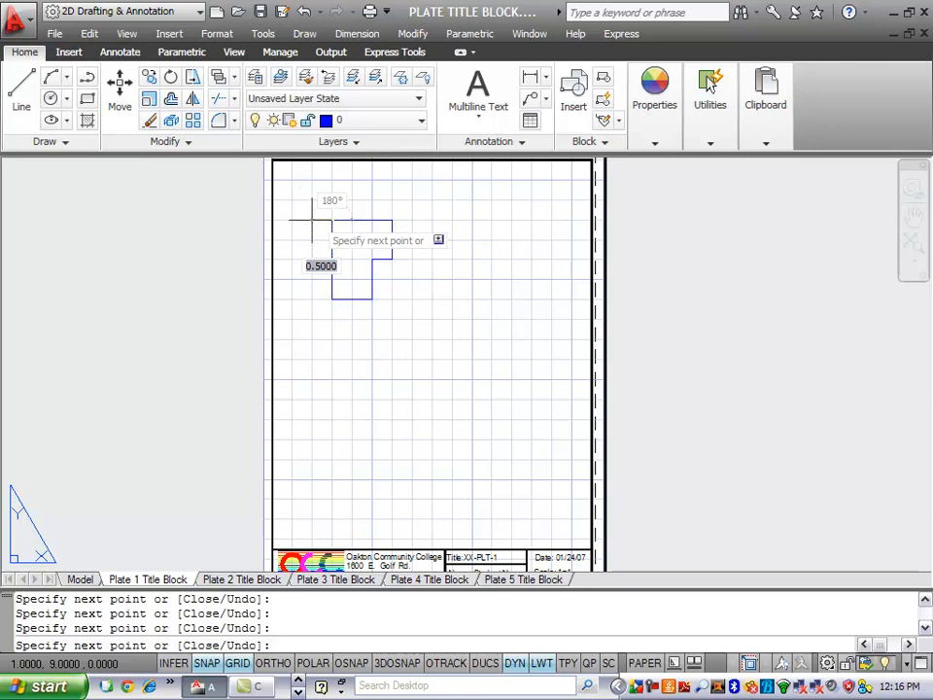
pyautogui.press('Escape')
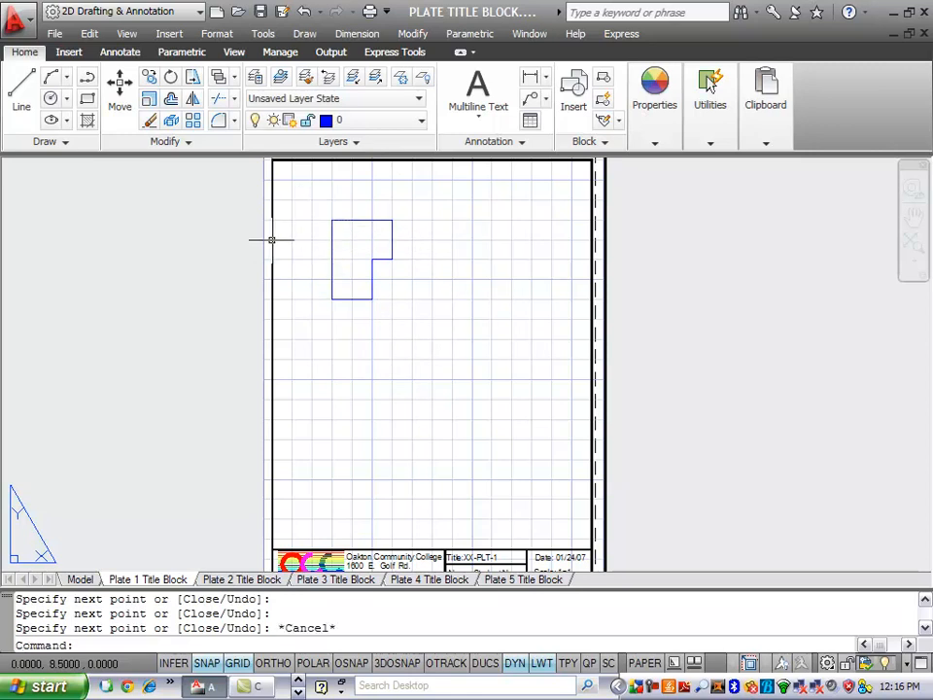
pyautogui.moveTo(22, 88)
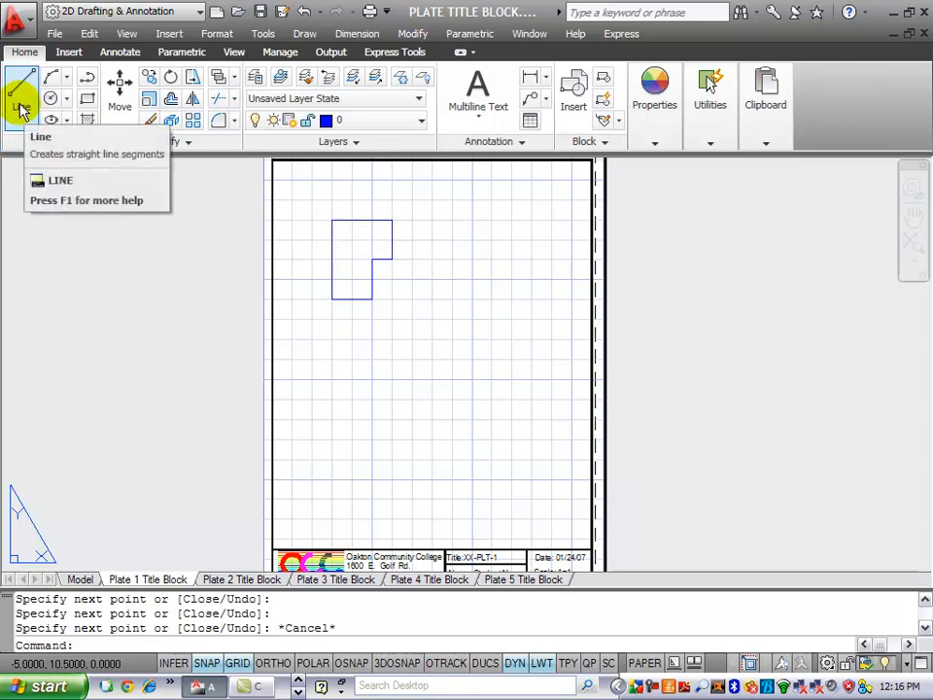
# Draw the larger stepped cross-shaped plate outline with a second line sequence.
pyautogui.click(21, 82)
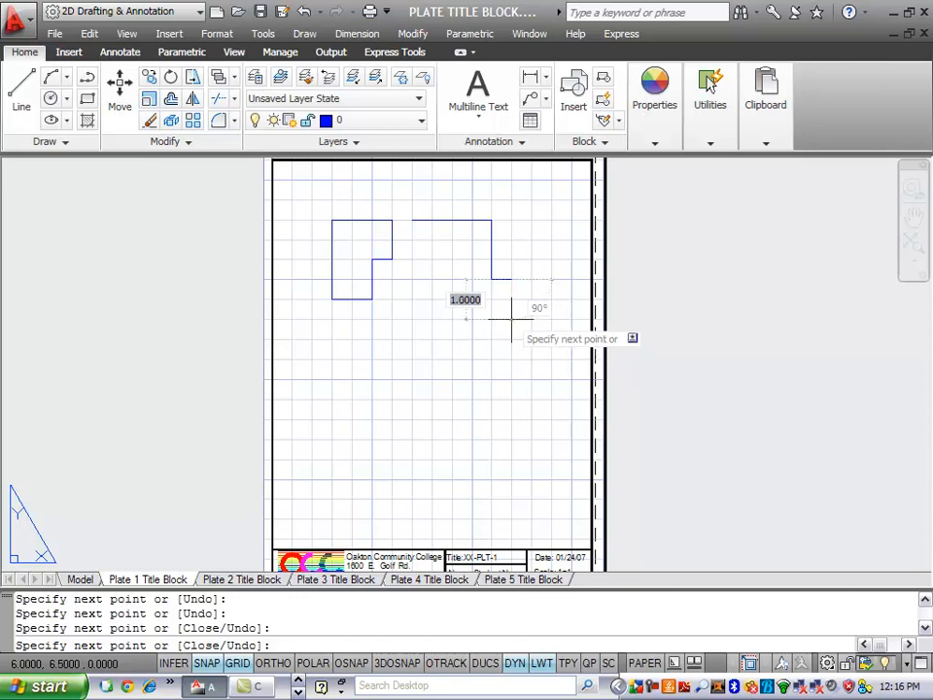
pyautogui.moveTo(548, 291)
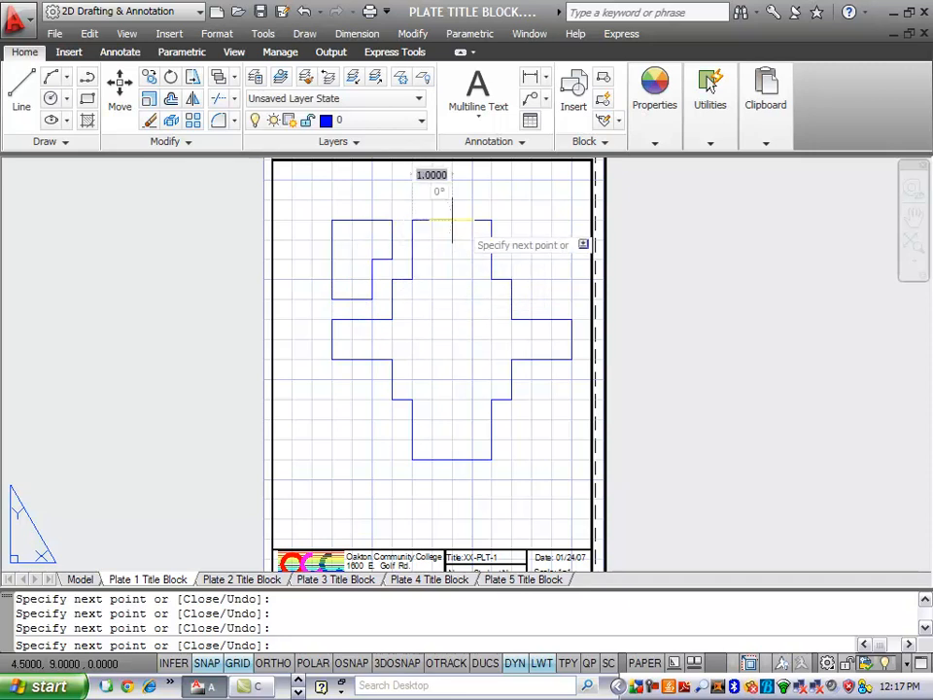
pyautogui.press('Escape')
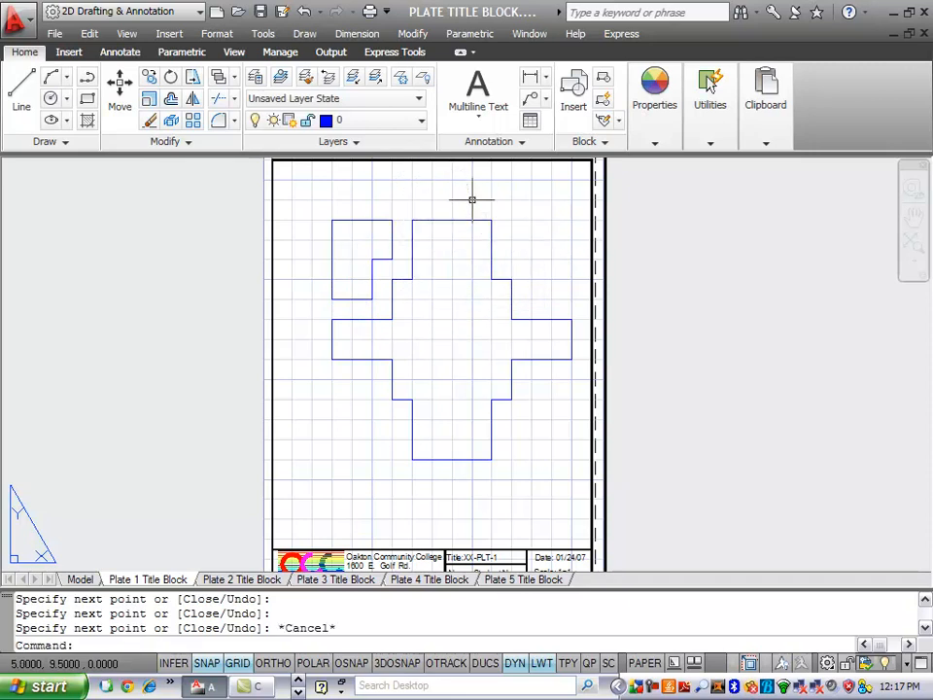
pyautogui.moveTo(571, 401)
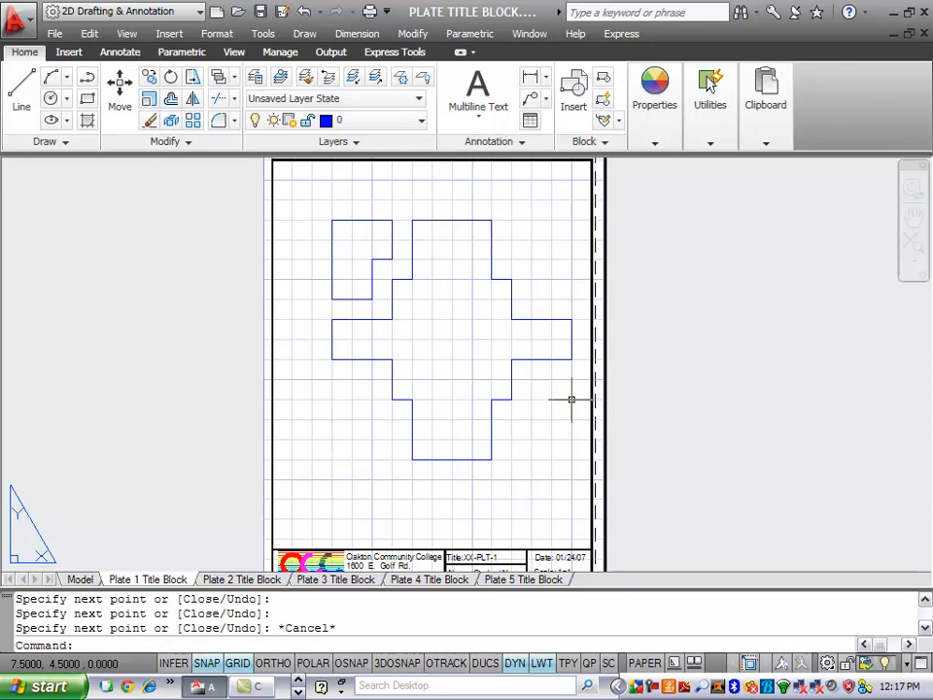
pyautogui.moveTo(291, 339)
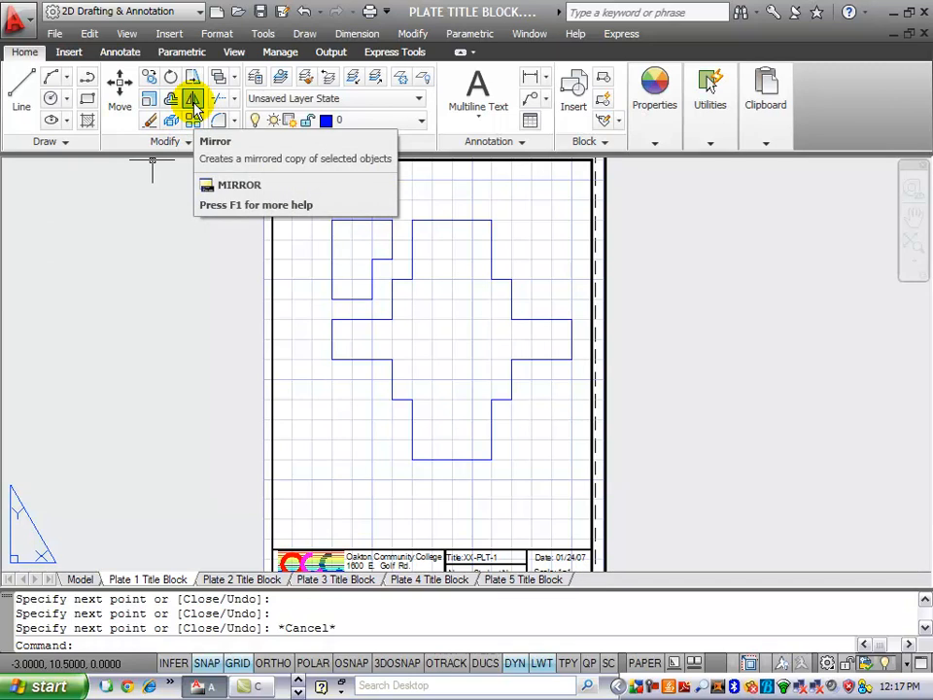
# Mirror the upper-left notched block across the vertical centreline, keeping the source objects.
pyautogui.click(192, 97)
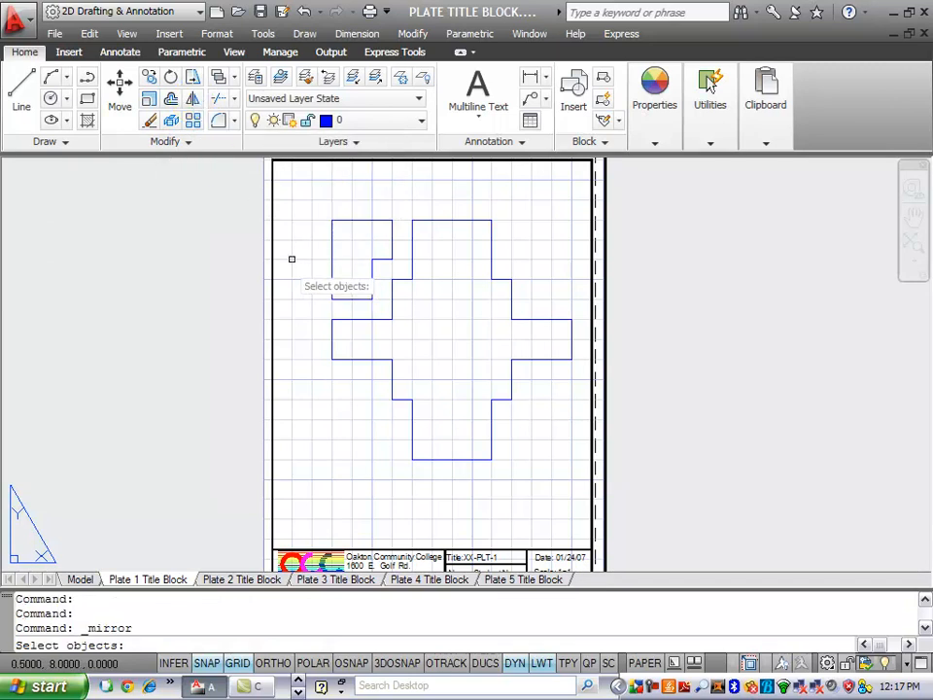
pyautogui.moveTo(214, 218)
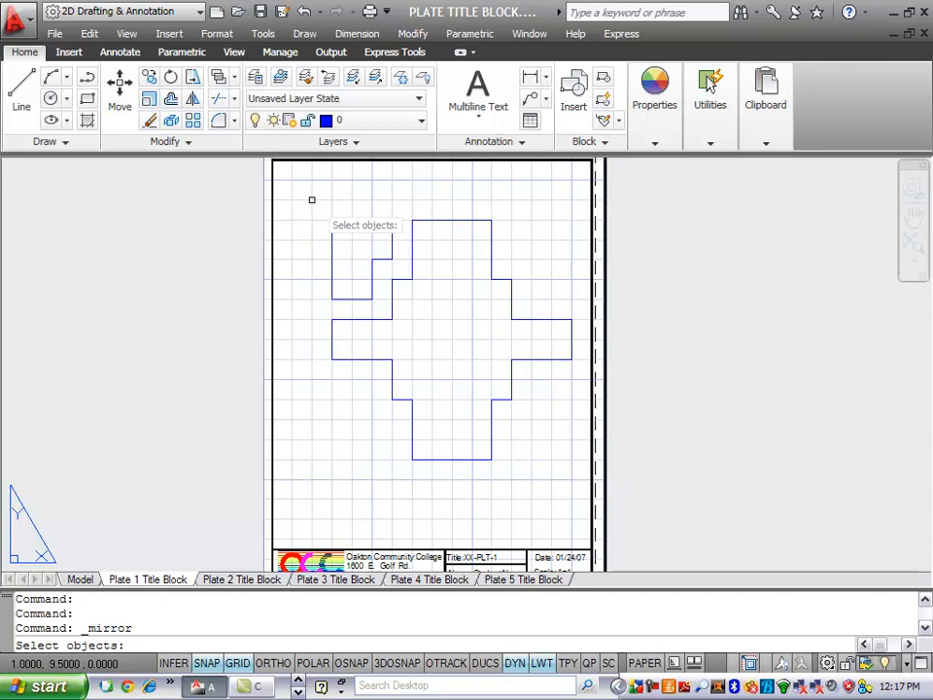
pyautogui.moveTo(311, 198); pyautogui.dragTo(412, 330)
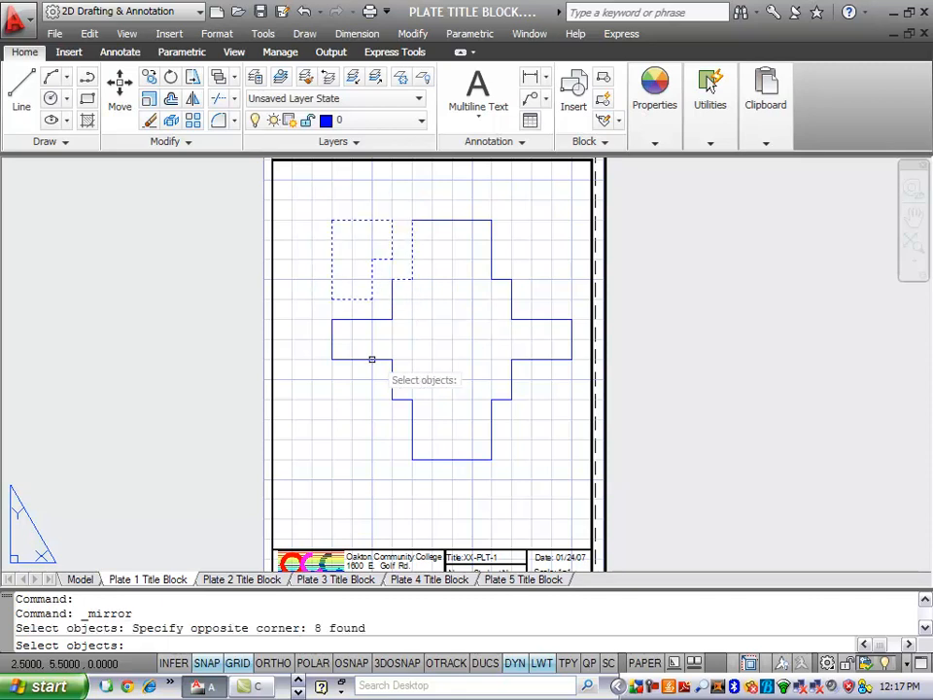
pyautogui.moveTo(412, 318)
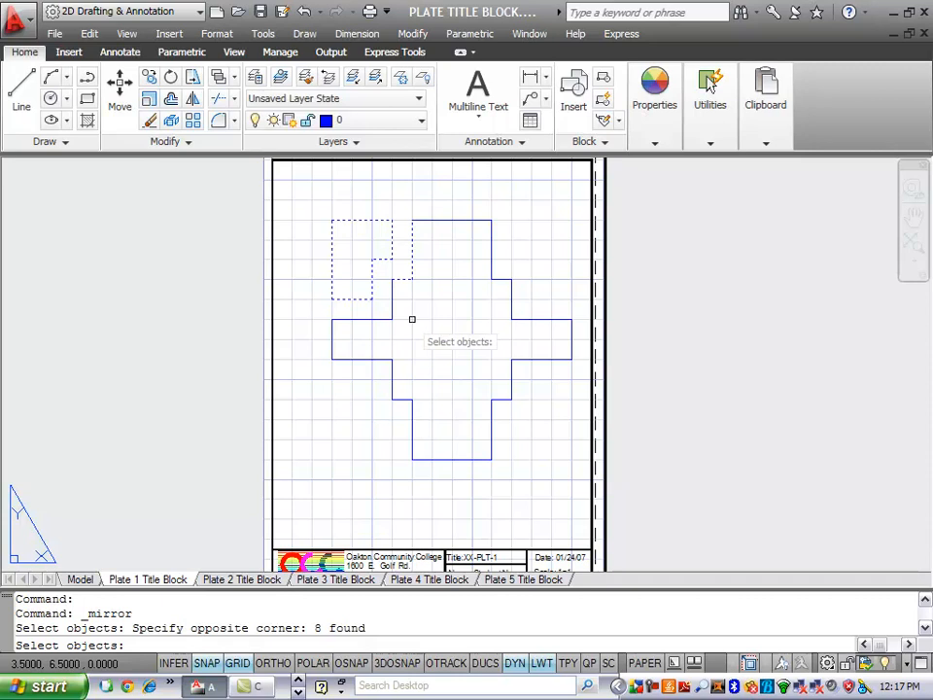
pyautogui.moveTo(432, 258)
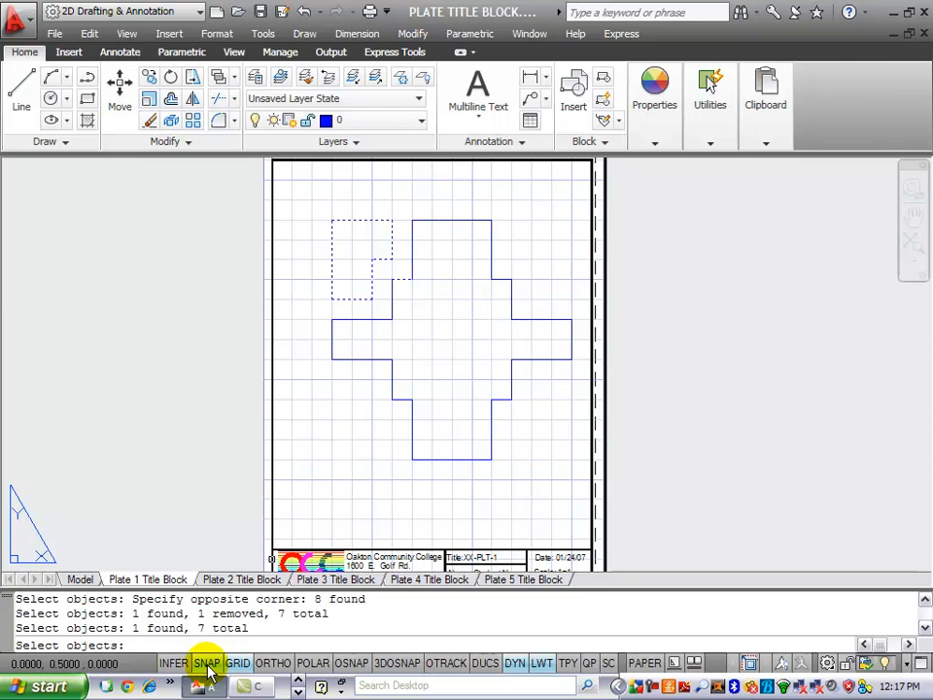
pyautogui.click(206, 663)
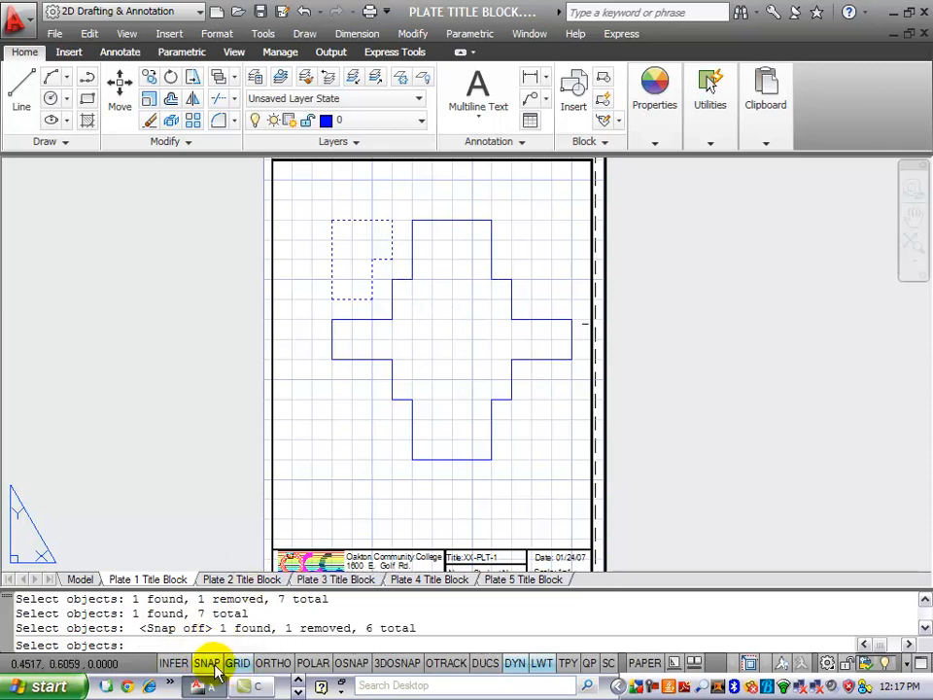
pyautogui.click(206, 663)
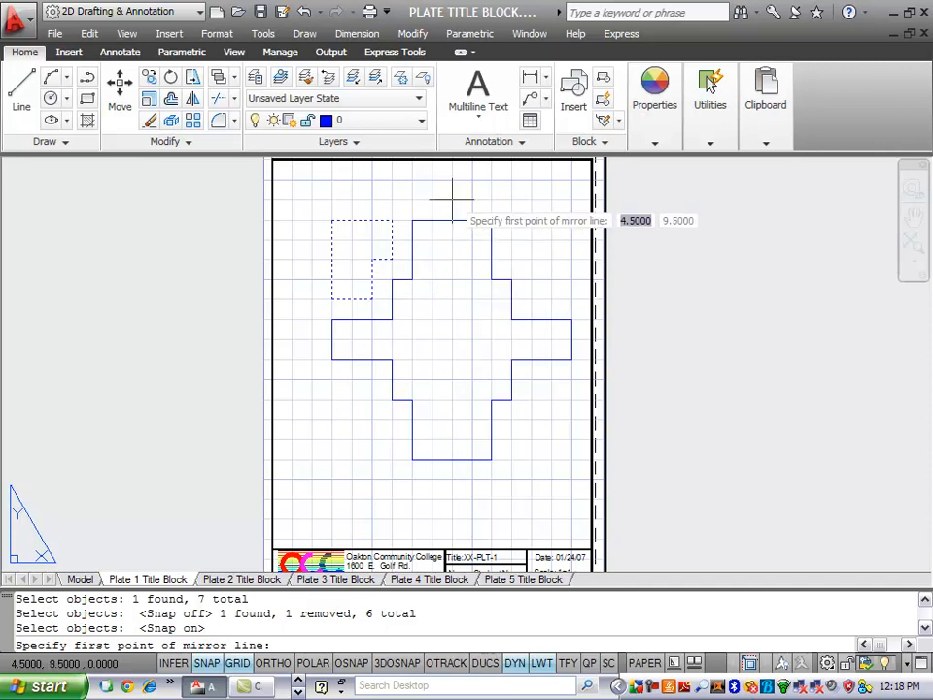
pyautogui.click(453, 200)
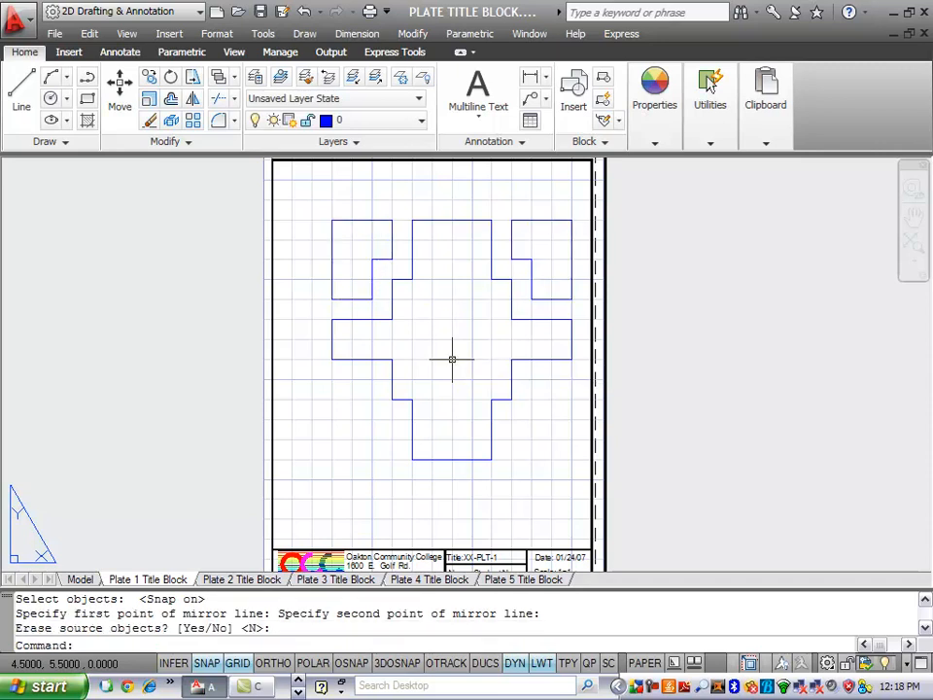
pyautogui.rightClick(437, 340)
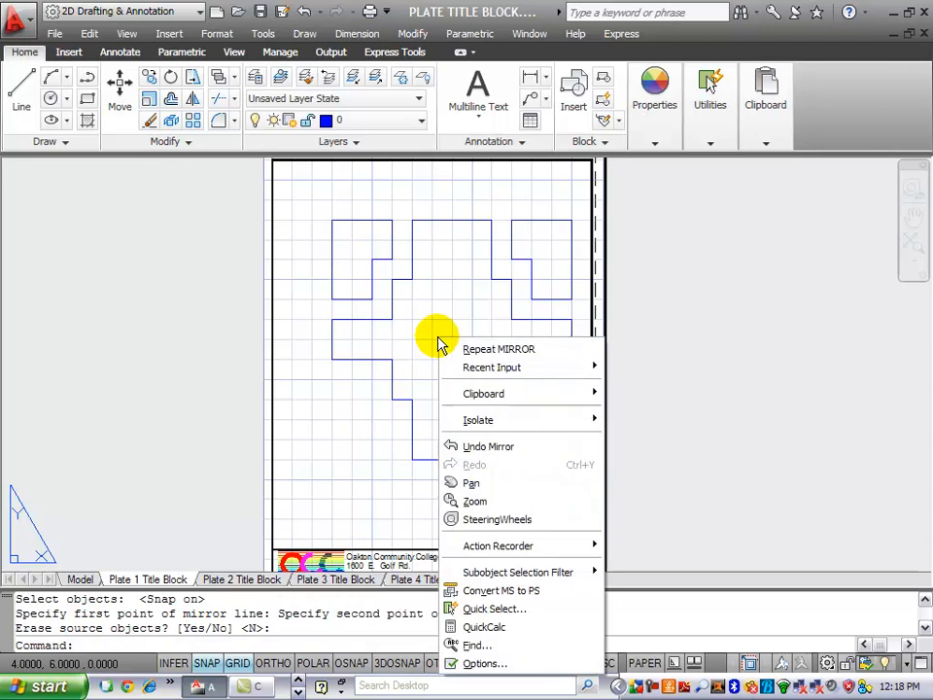
pyautogui.moveTo(486, 353)
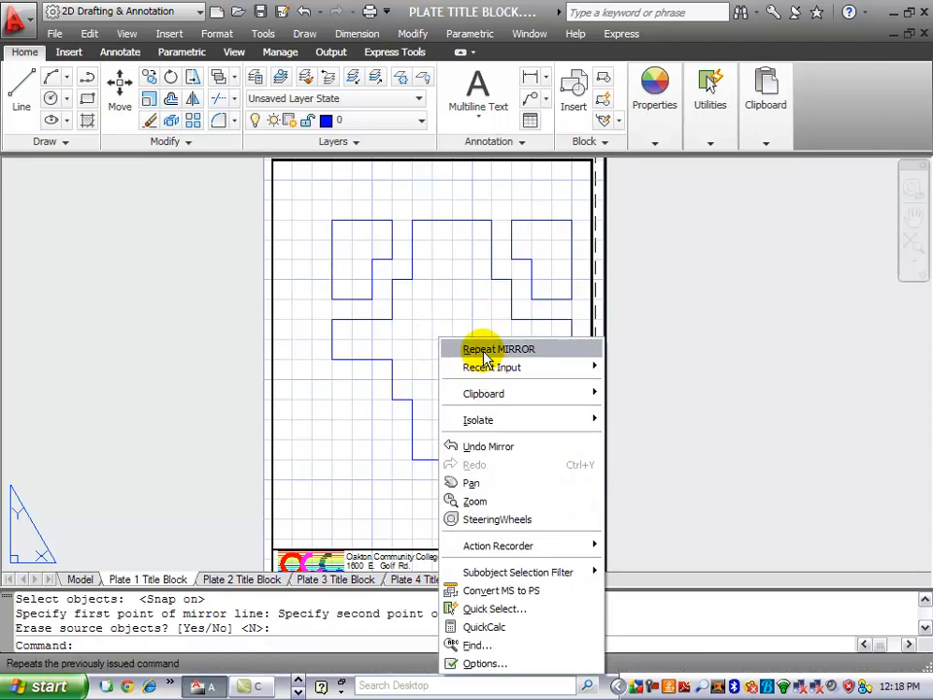
# Repeat MIRROR to copy the upper corner step pieces across the horizontal centreline, keeping the originals.
pyautogui.click(497, 348)
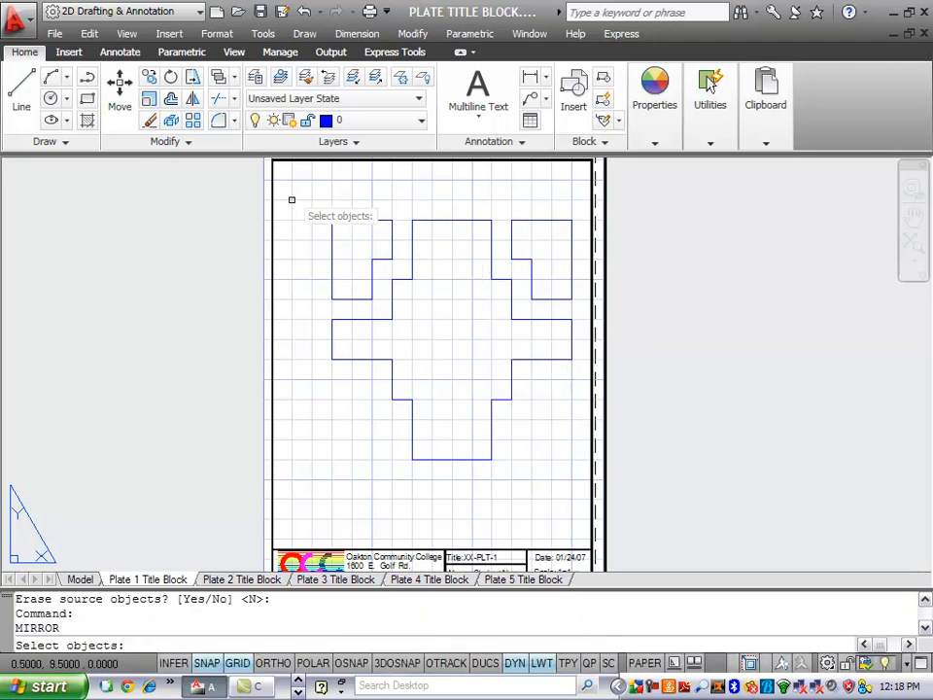
pyautogui.moveTo(291, 198); pyautogui.dragTo(388, 275)
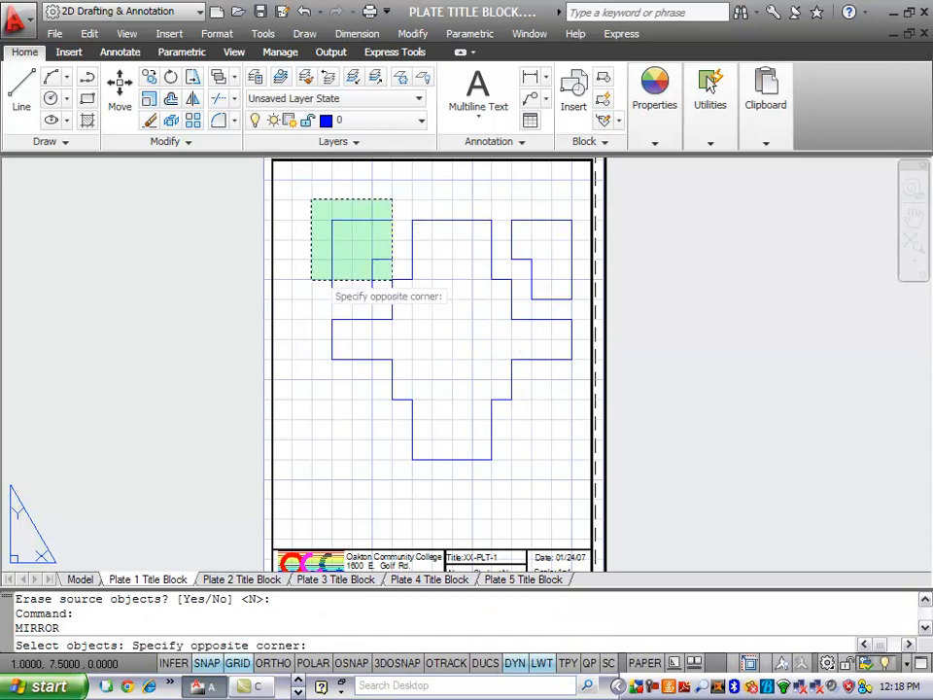
pyautogui.click(373, 280)
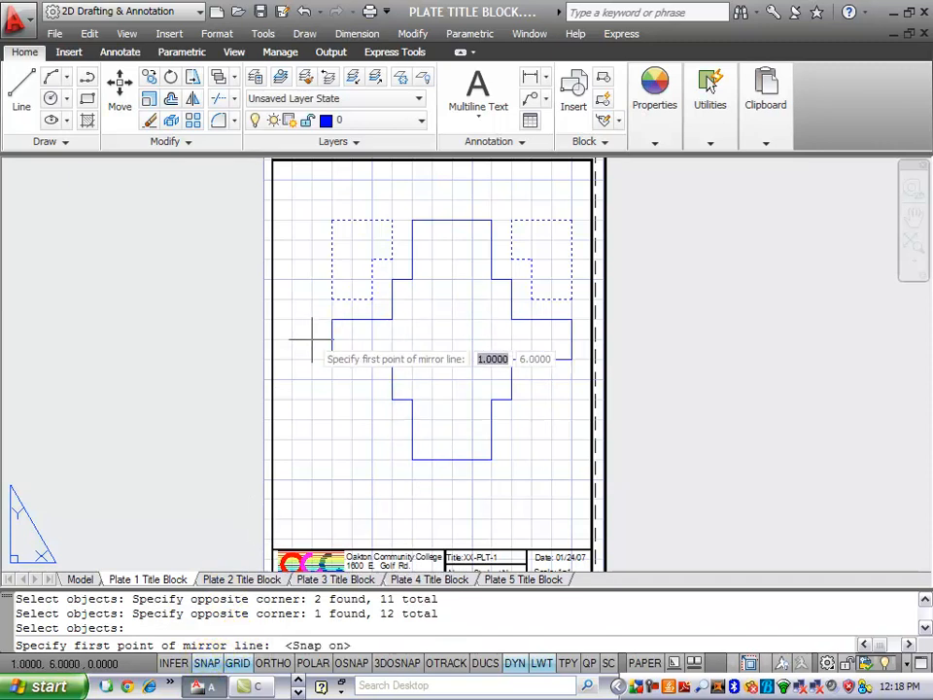
pyautogui.click(331, 342)
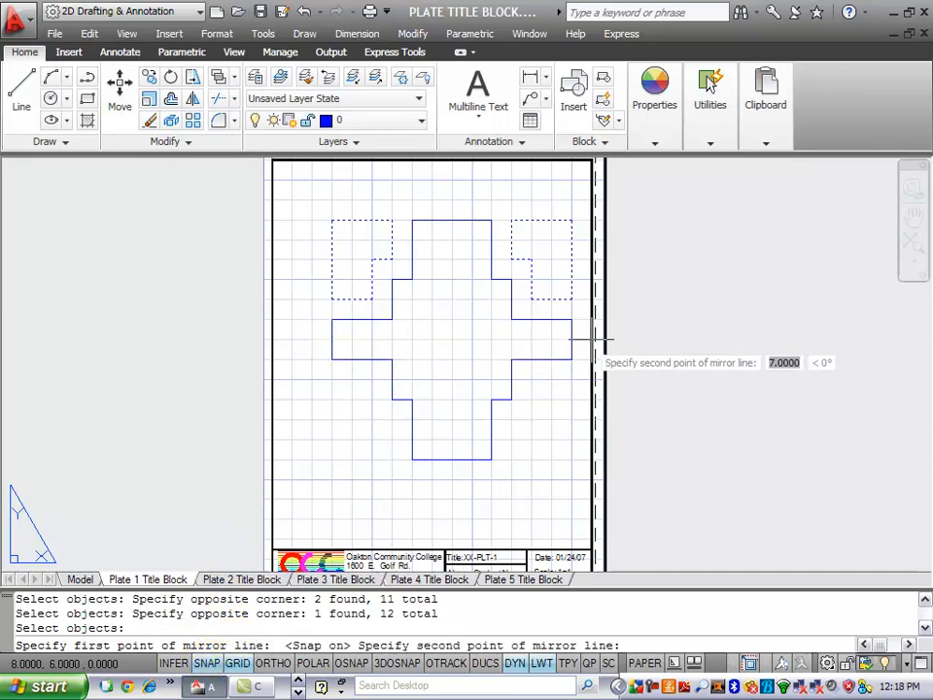
pyautogui.click(571, 338)
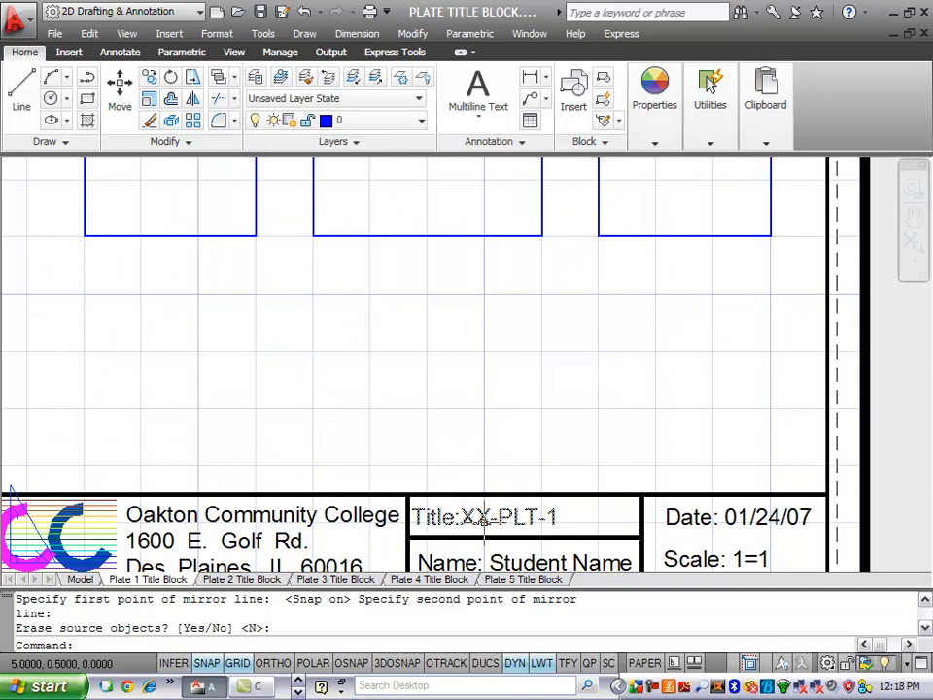
pyautogui.moveTo(484, 465)
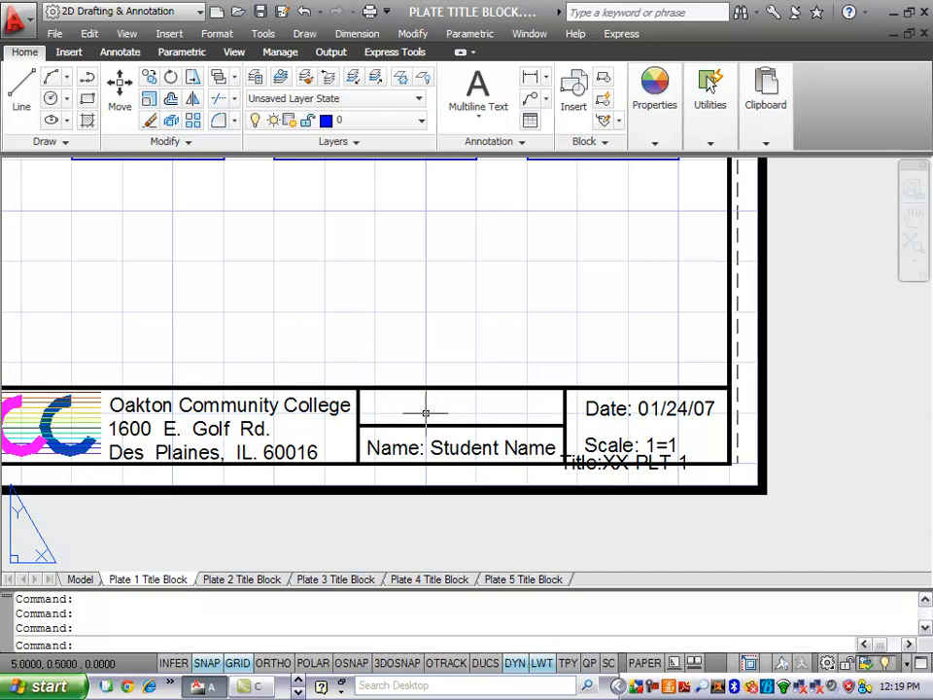
# Start editing the title block's Student Name text after zooming in on it.
pyautogui.press('Escape')
pyautogui.write('J. ')
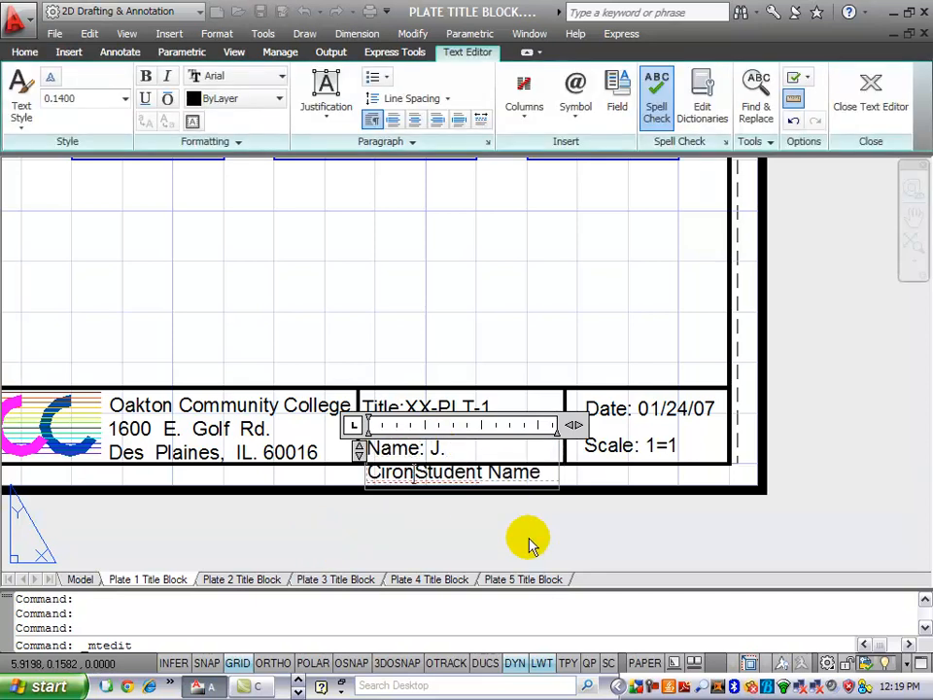
pyautogui.write('Cirone')
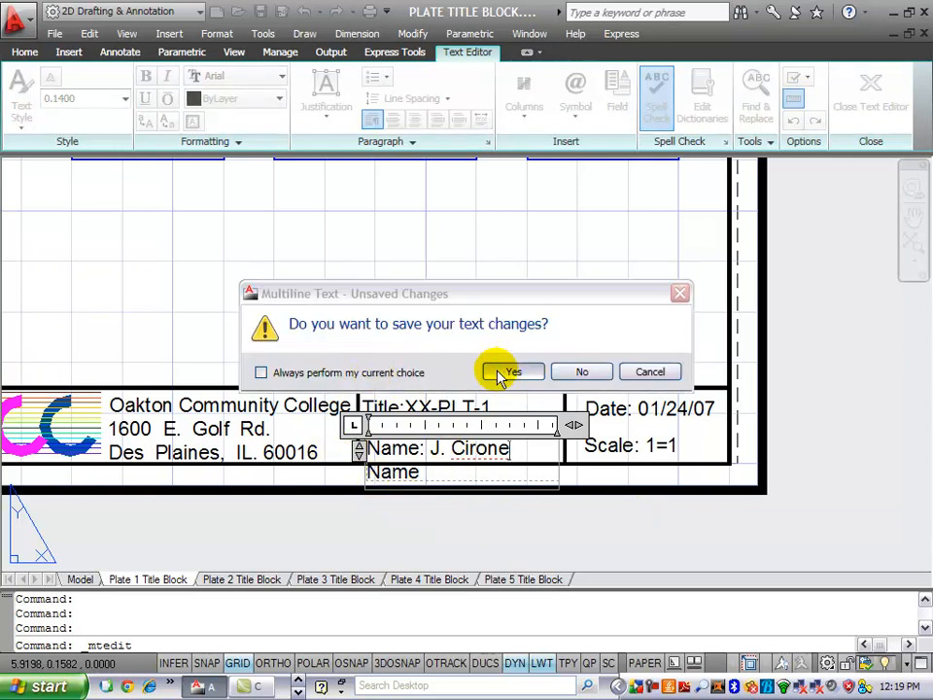
pyautogui.click(513, 371)
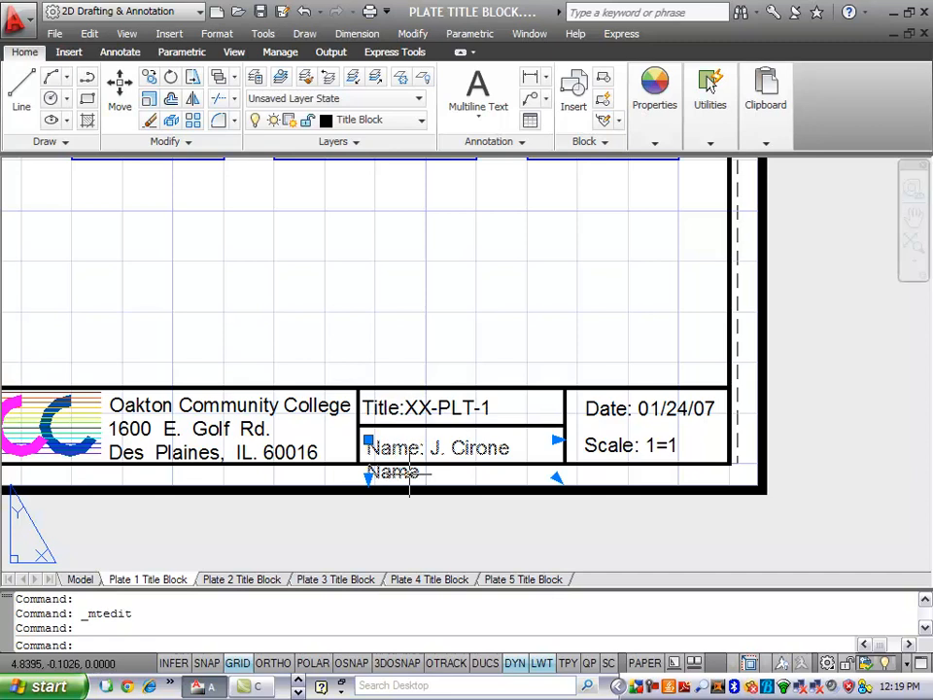
pyautogui.doubleClick(392, 470)
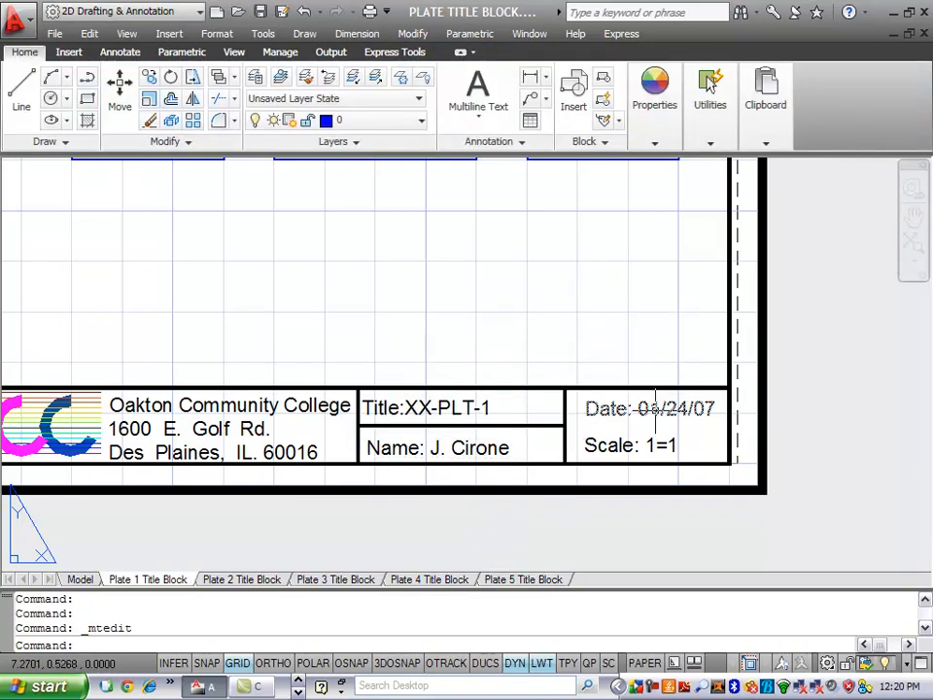
pyautogui.scroll(-3)
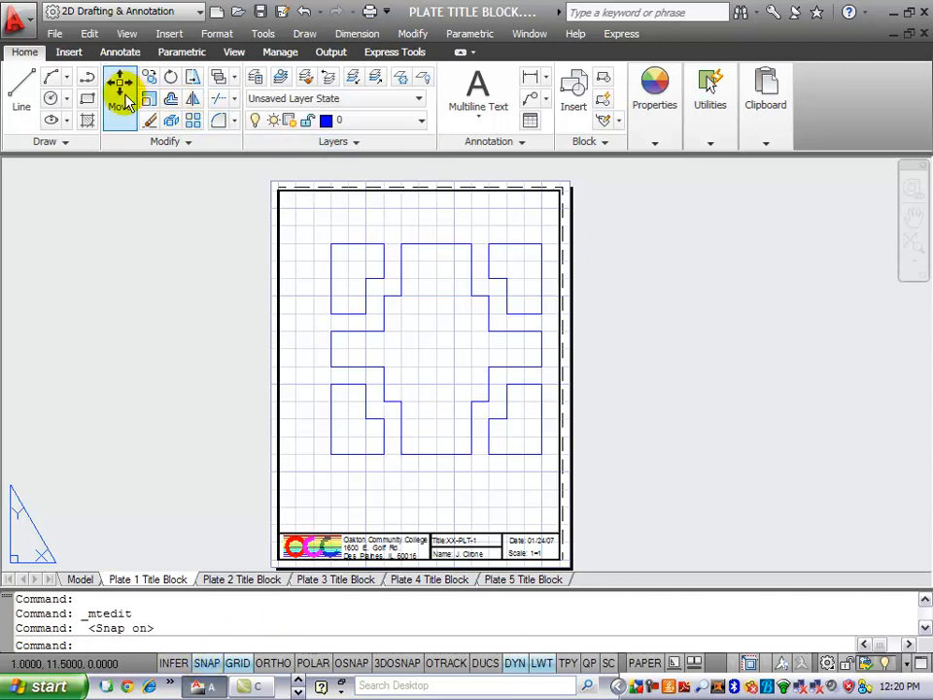
# Move the entire plate geometry rightward so it sits centred within the sheet border.
pyautogui.click(118, 93)
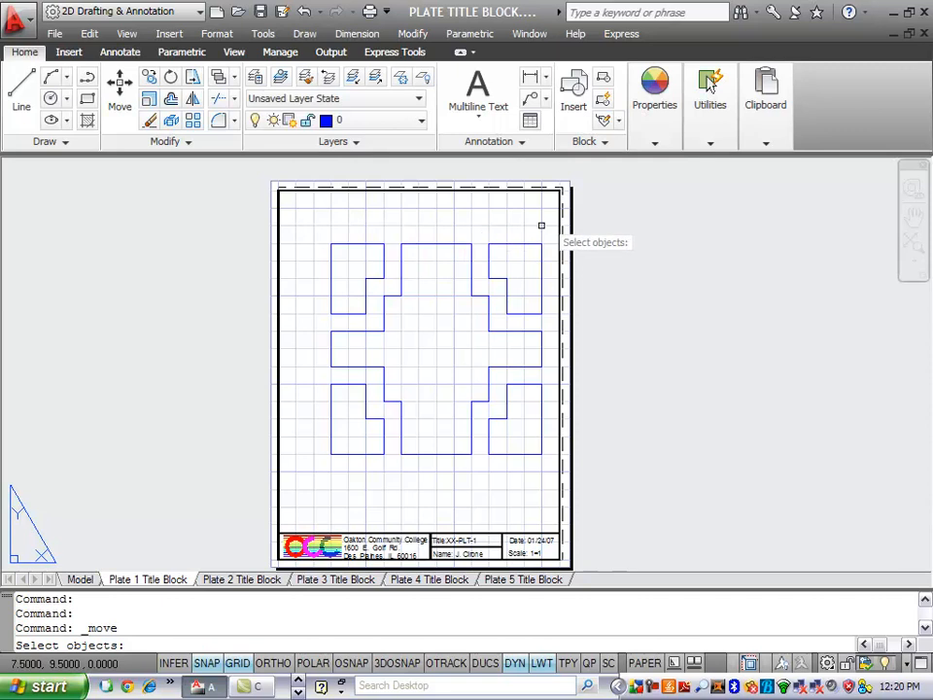
pyautogui.moveTo(542, 225); pyautogui.dragTo(331, 472)
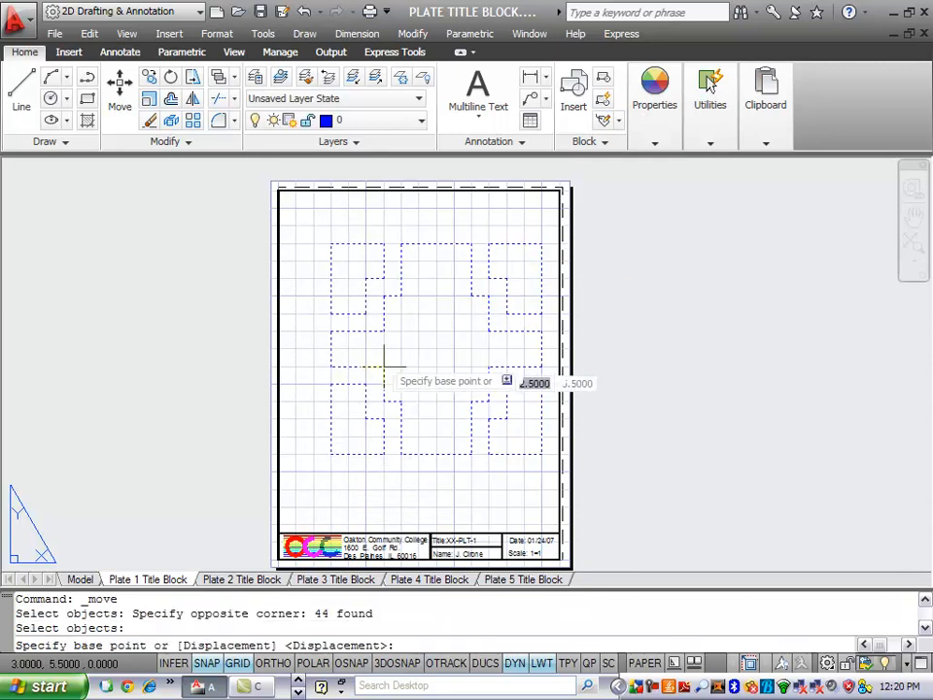
pyautogui.click(384, 367)
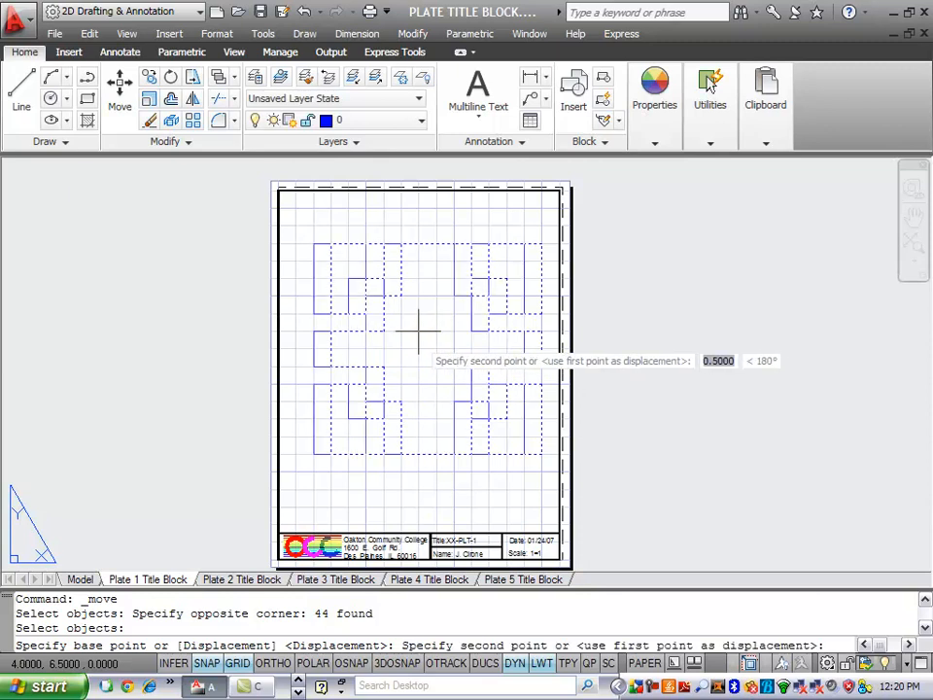
pyautogui.click(490, 384)
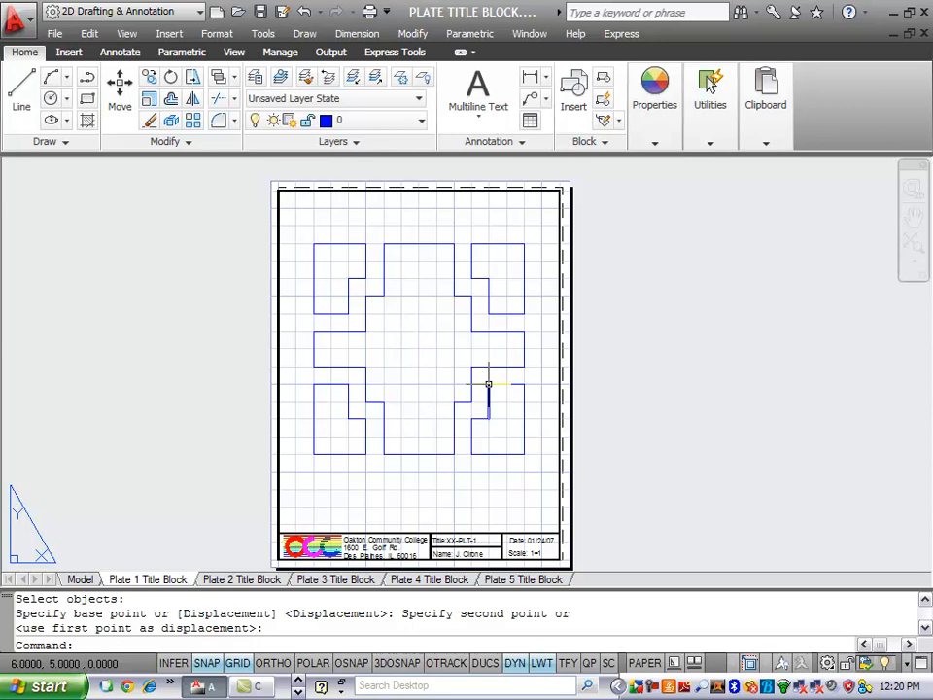
pyautogui.moveTo(68, 50)
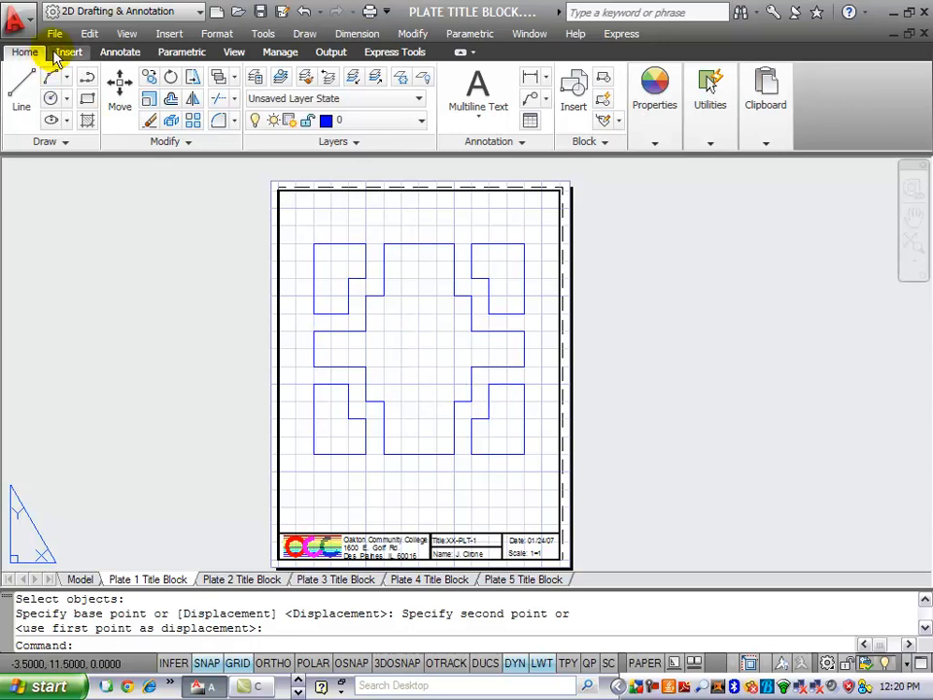
# Save the drawing to the Desktop under the new name JC-PLT1.dwg via Save As.
pyautogui.click(55, 33)
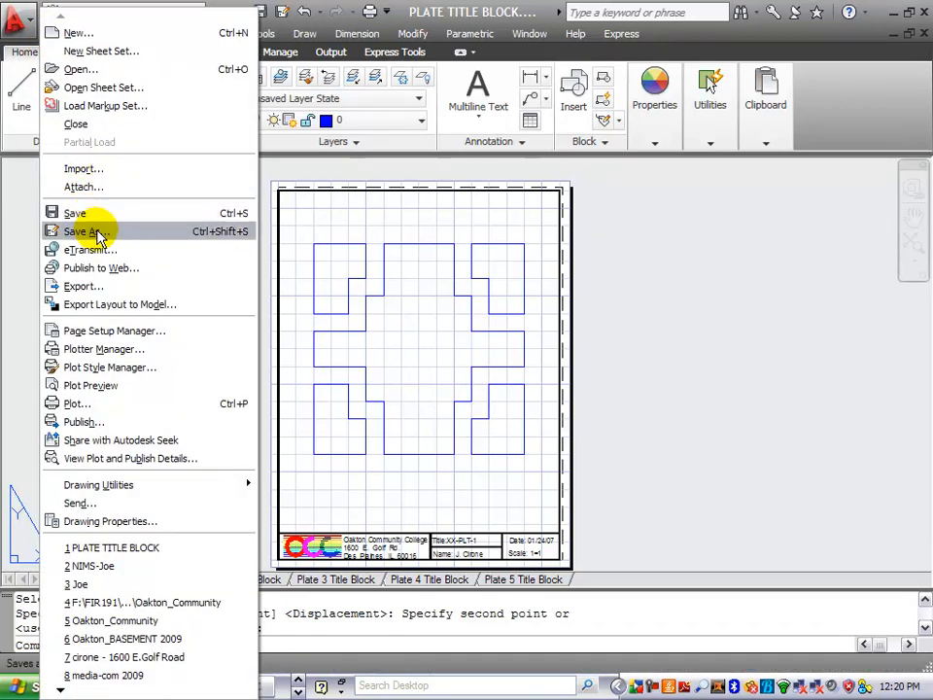
pyautogui.click(80, 229)
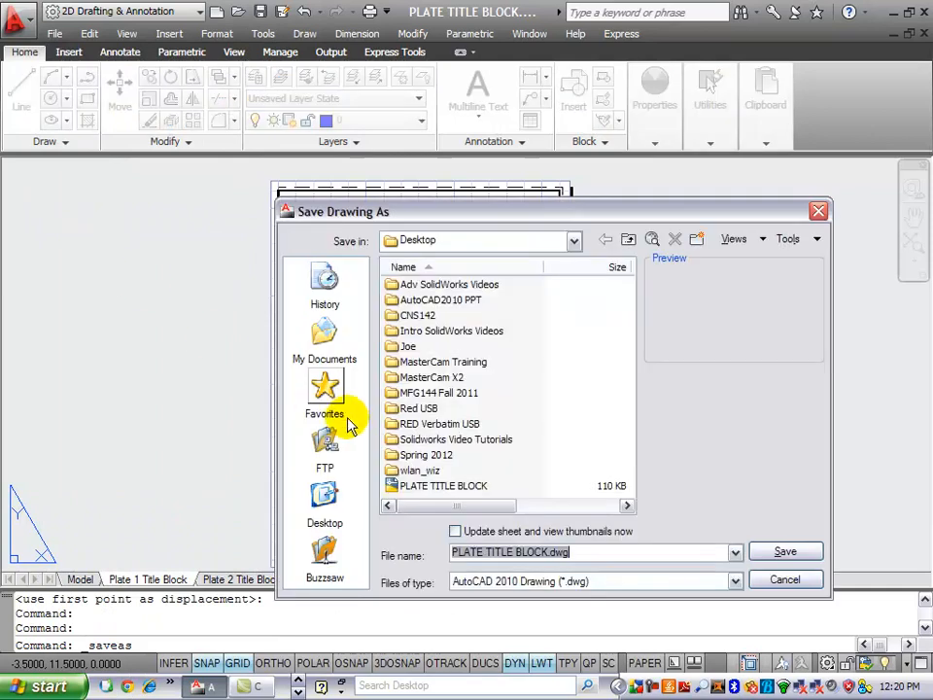
pyautogui.write('JC')
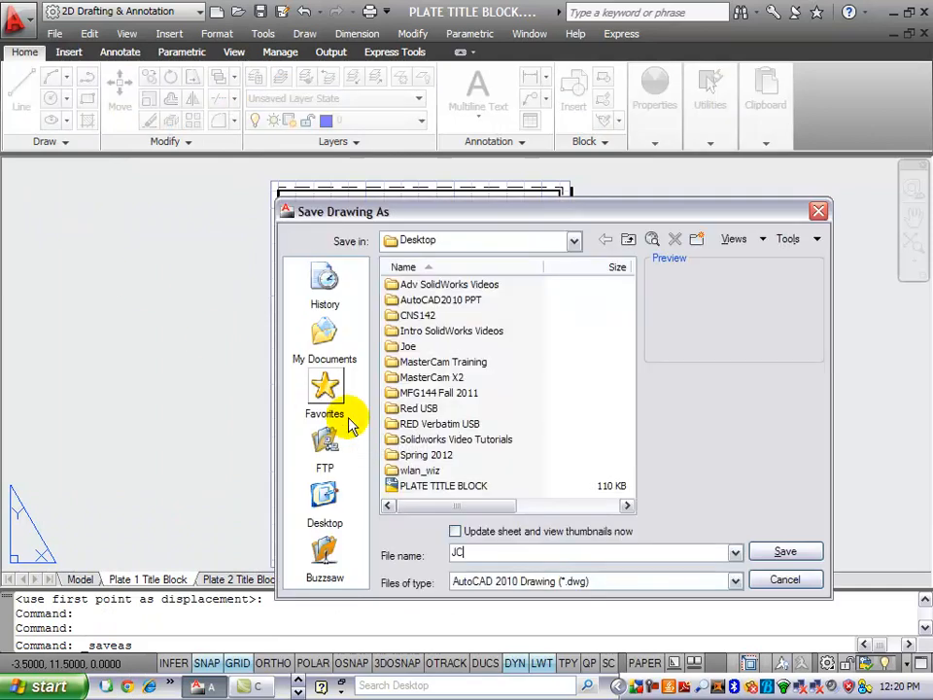
pyautogui.write('-')
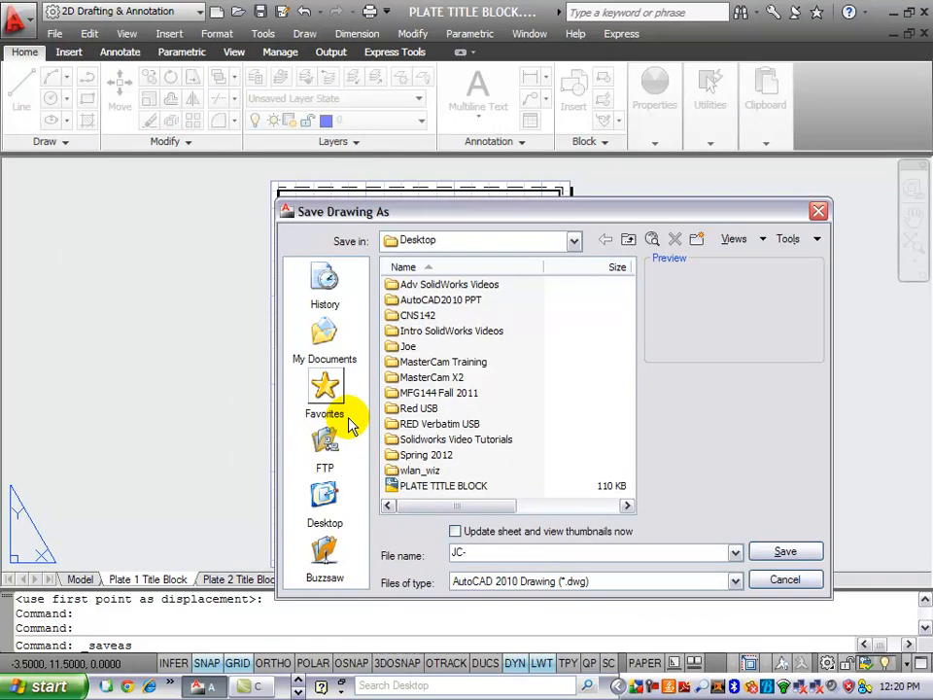
pyautogui.write('PLT1')
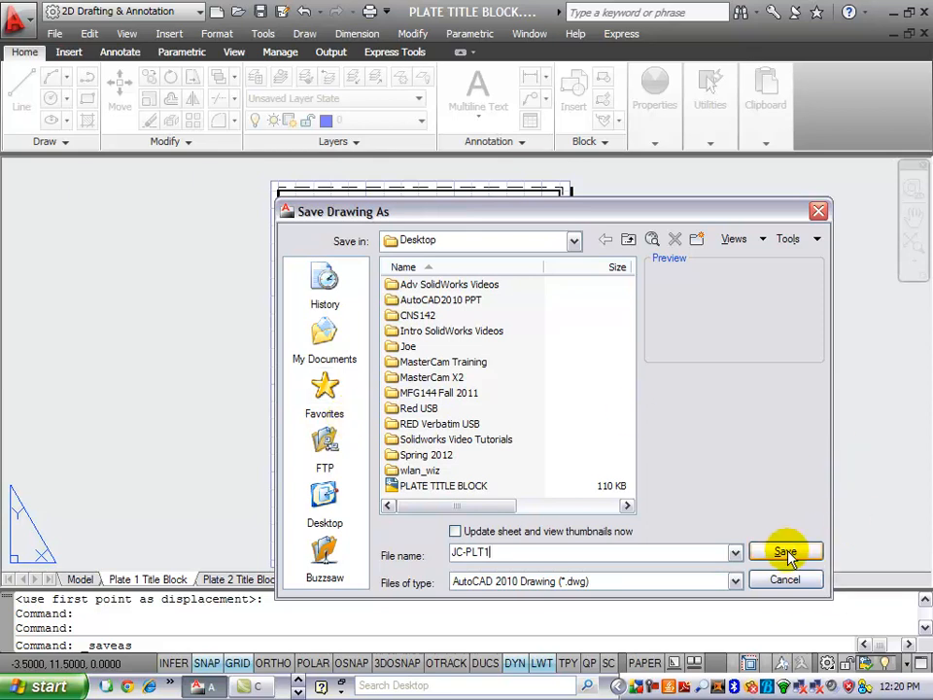
pyautogui.click(785, 552)
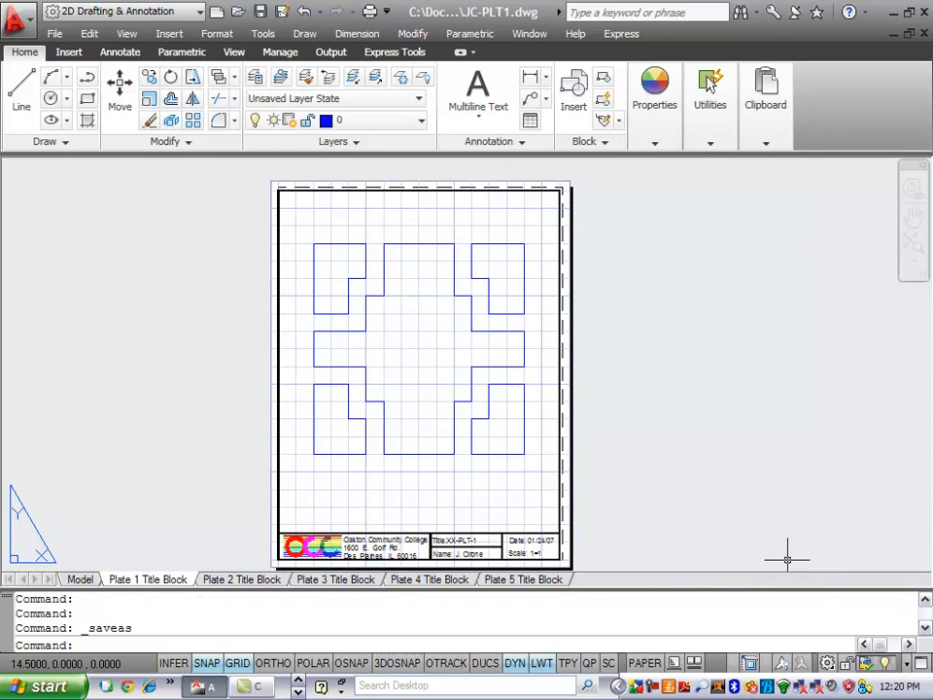
pyautogui.moveTo(770, 505)
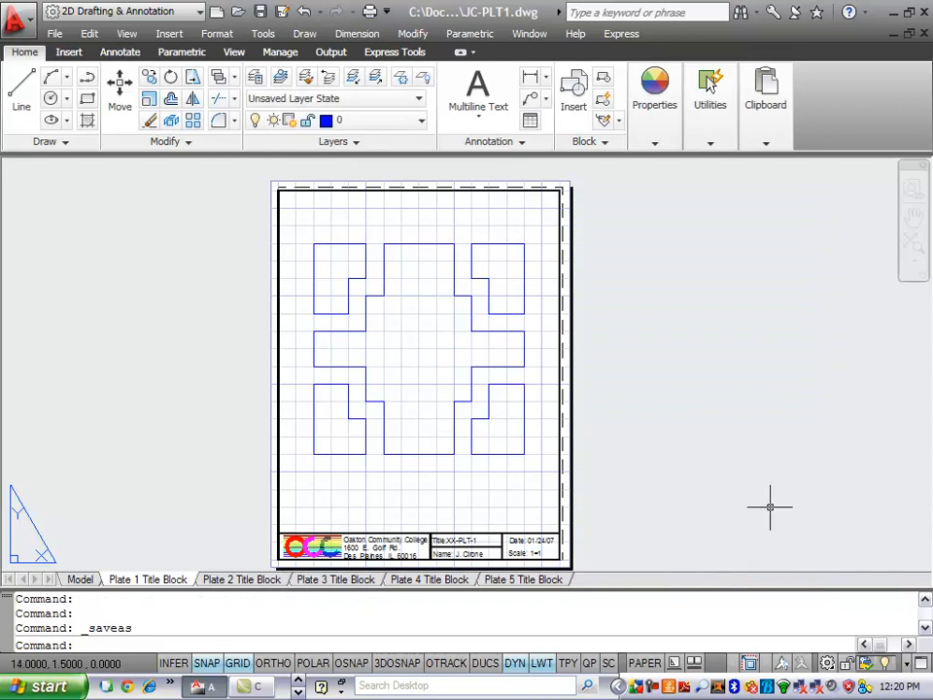